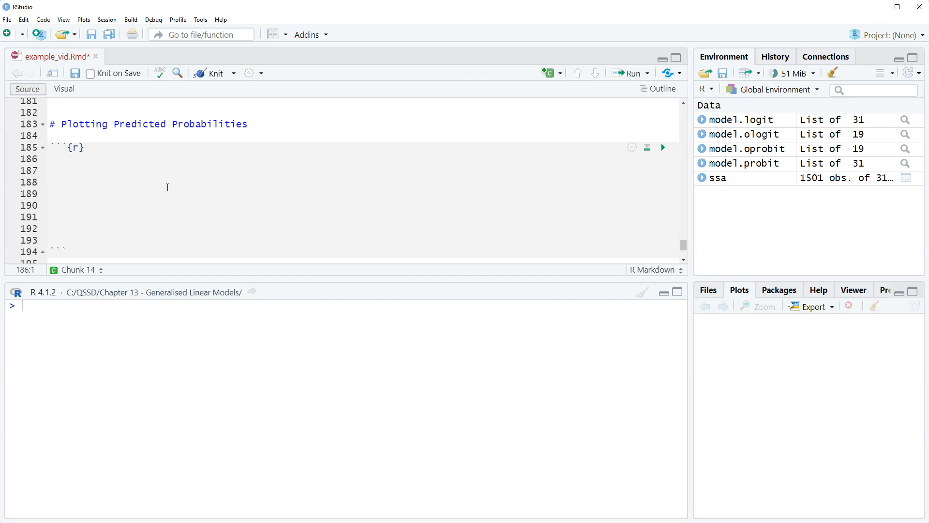
Run names(ggpredict(model.ologit, terms="scot")) from the chunk to list prediction columns
type("names(")
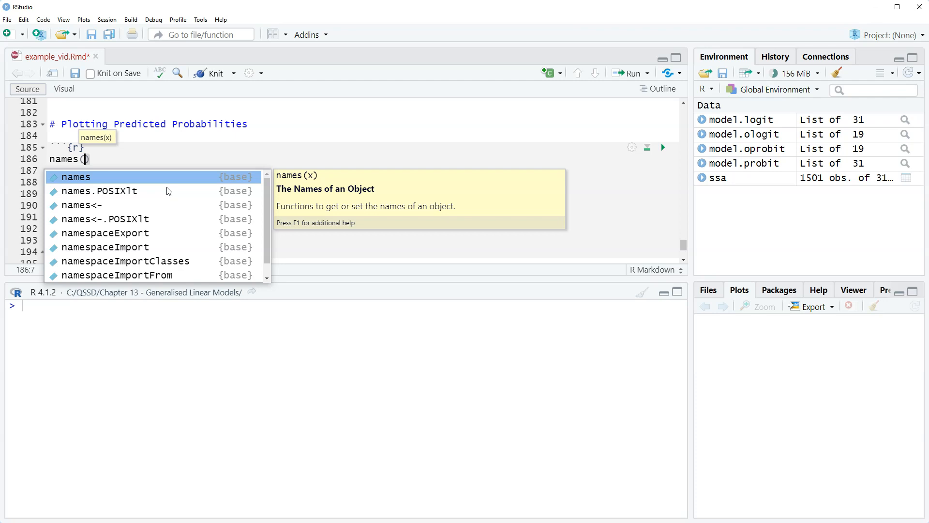
type("model.ologit")
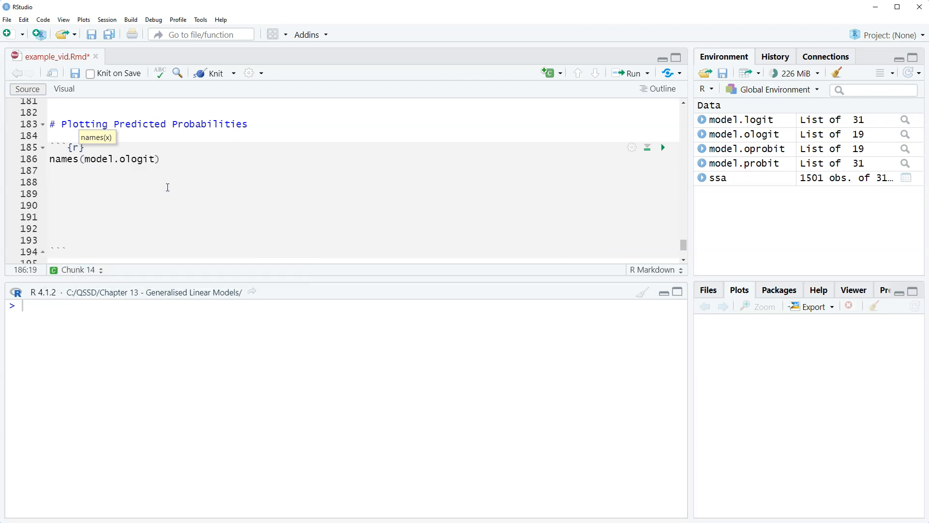
type(",")
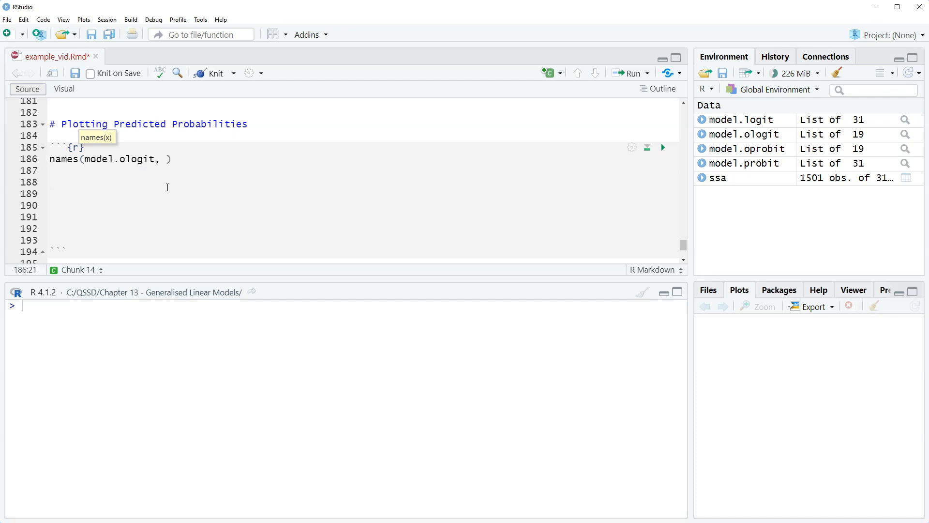
key("BackSpace")
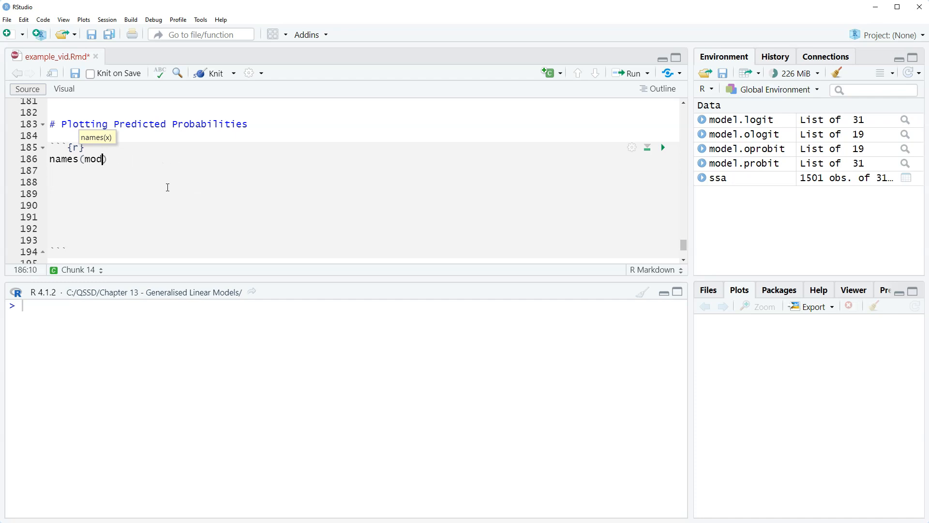
key("Backspace")
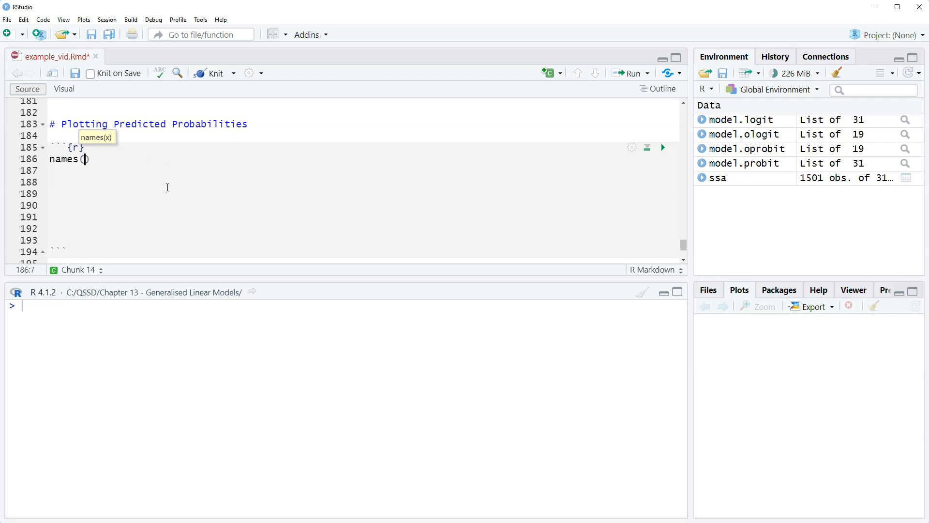
type("ggredict(")
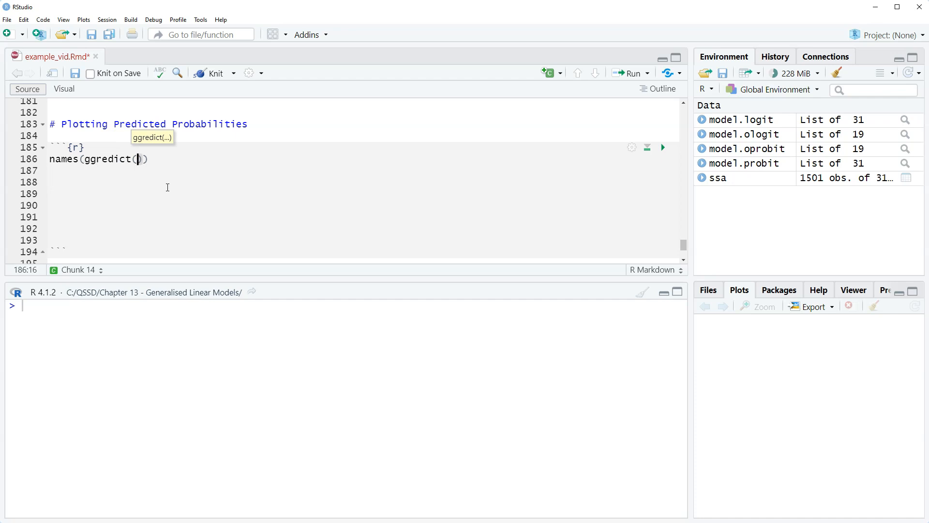
type("model.ologit, terms=\"scot")
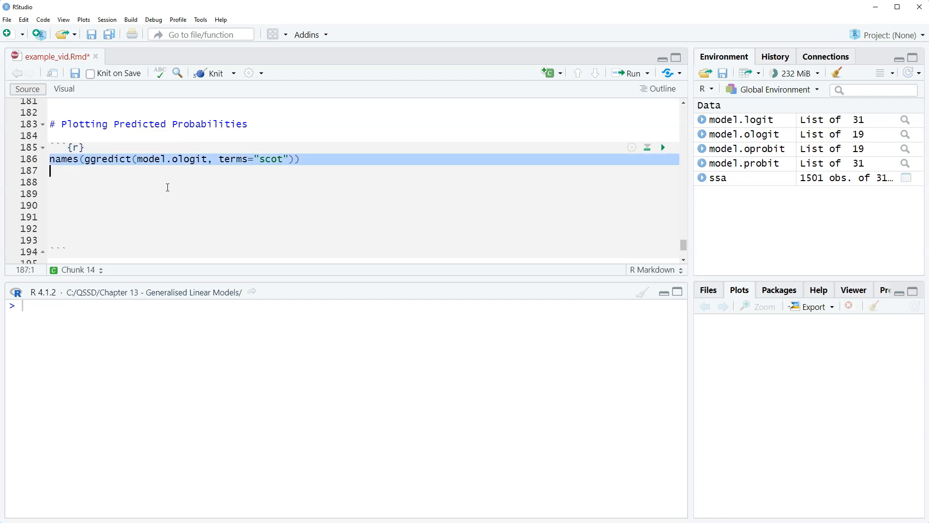
left_click(662, 148)
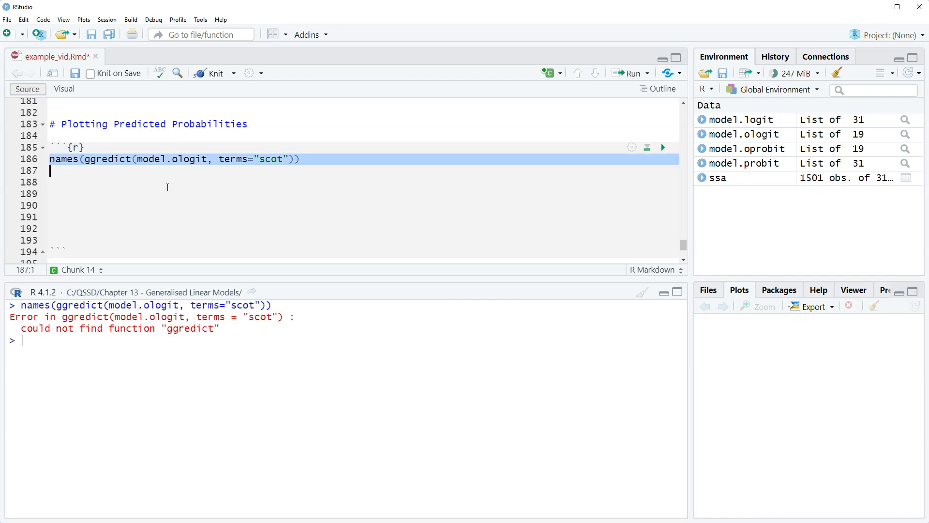
mouse_move(217, 144)
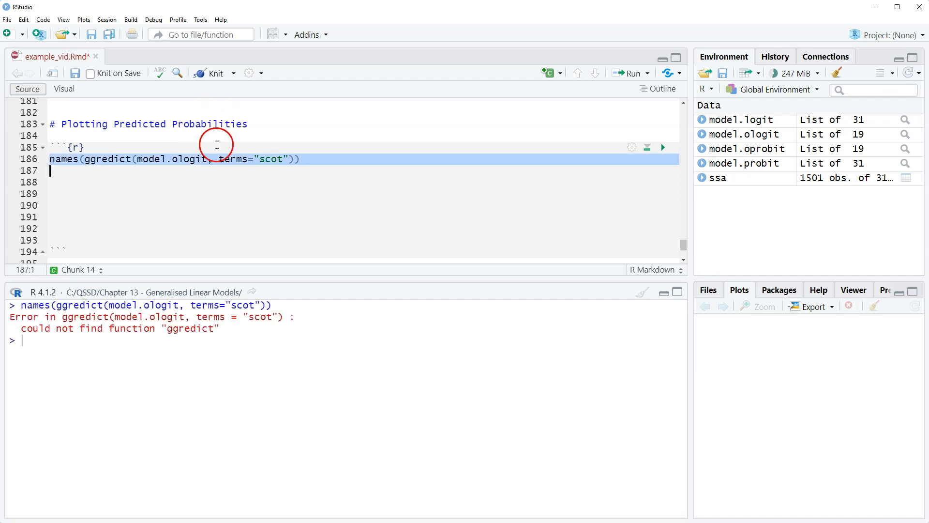
Fix the ggpredict typo, compare the logit columns, and highlight response.level in the output
left_click(113, 159)
type("p")
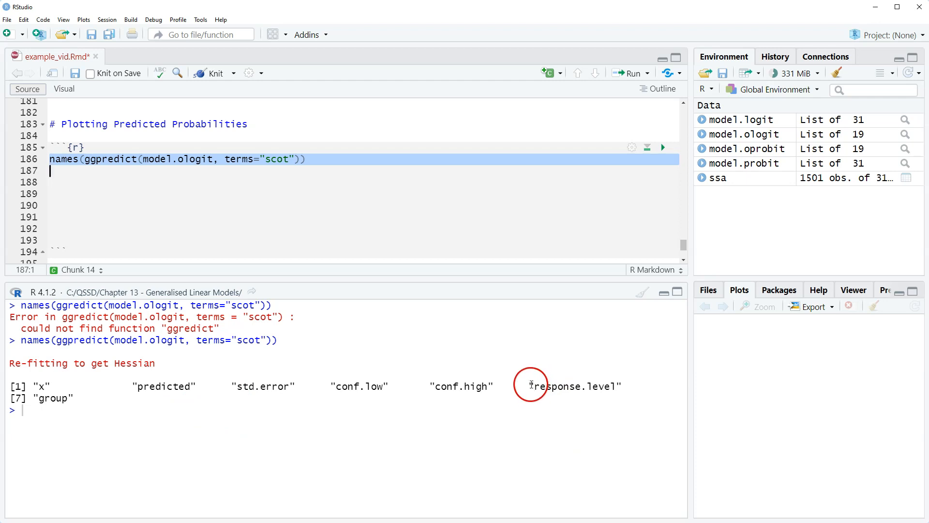
double_click(573, 386)
type("names(ggpredict(model.logit, terms=\"scot\"))")
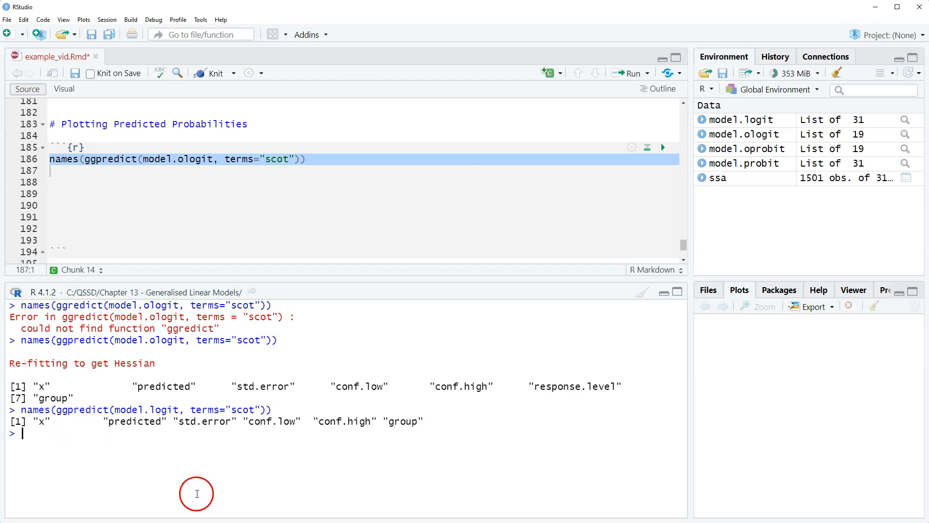
double_click(572, 386)
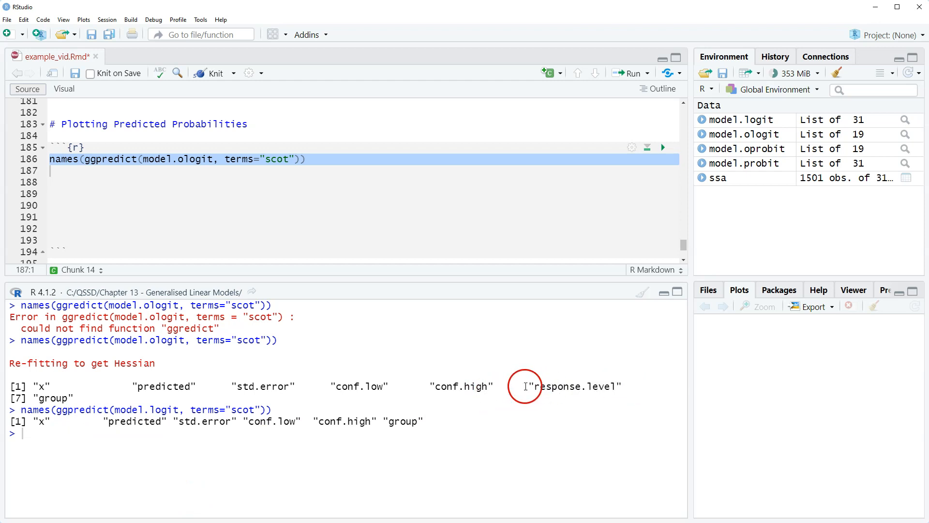
left_click_drag(531, 386, 620, 386)
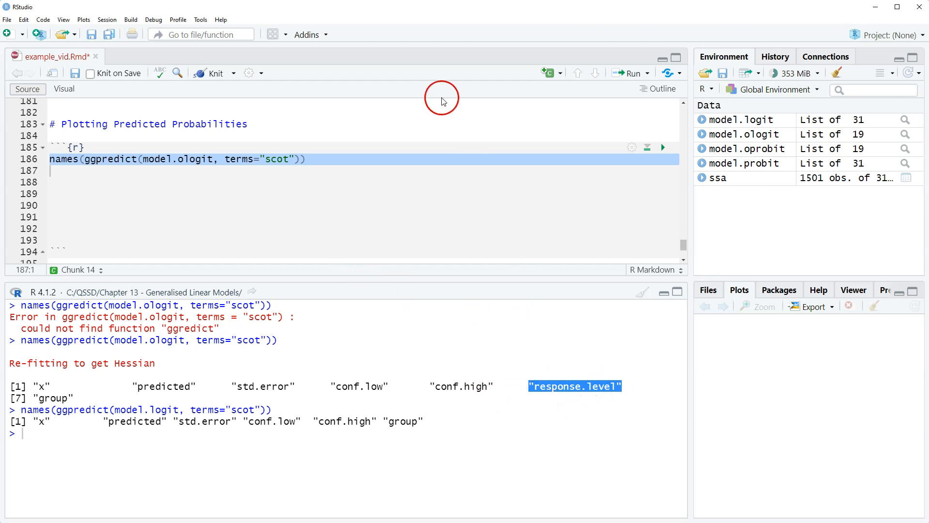
mouse_move(351, 167)
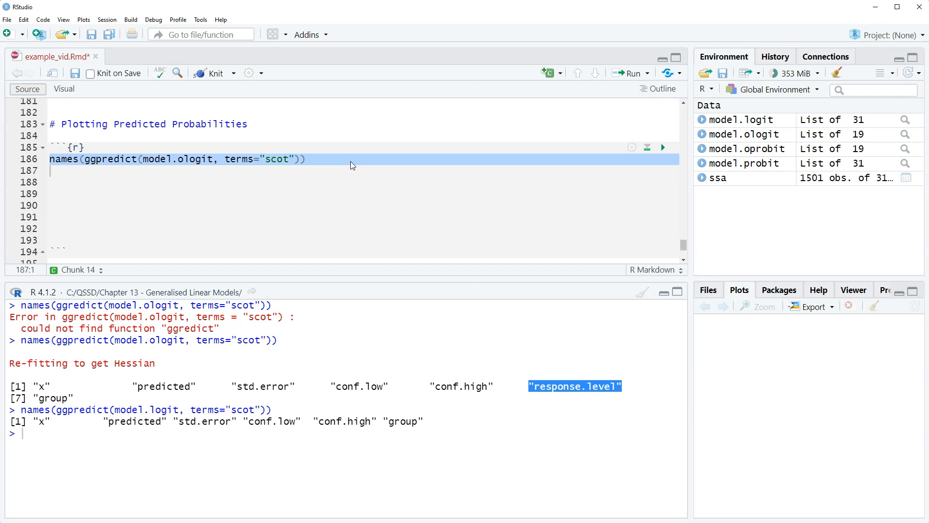
Strip names() from the ggpredict line and append a %>% pipe
left_click(86, 159)
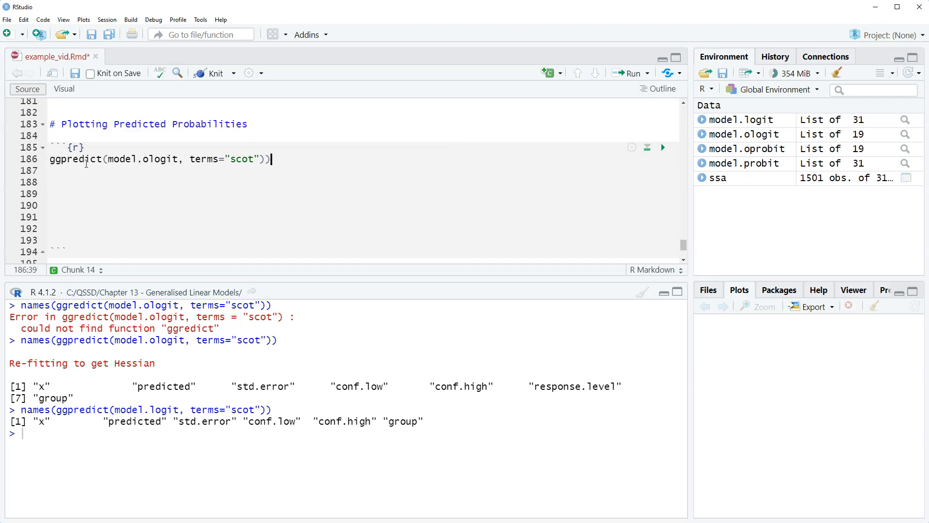
key("Backspace")
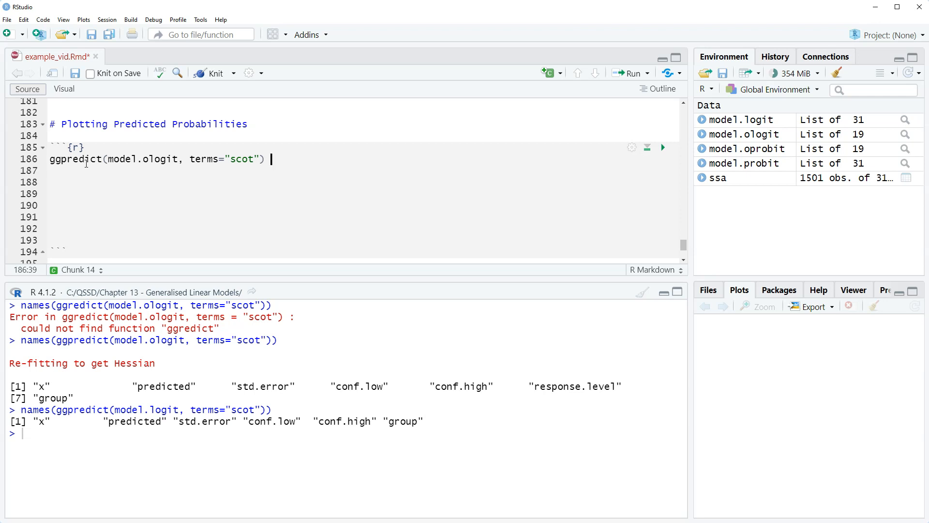
type("%>%")
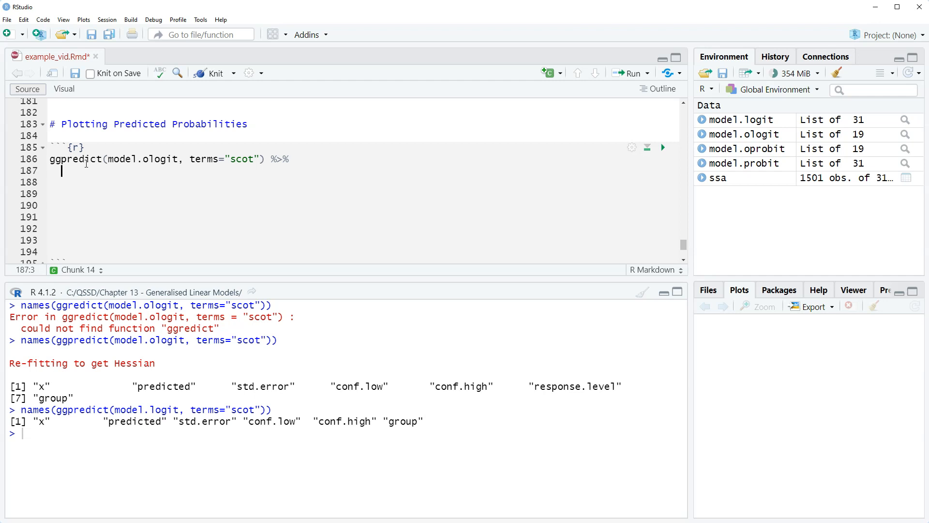
Add mutate(response.level = ordered(as_factor(response.level)), starting a second assignment
type("mutate(")
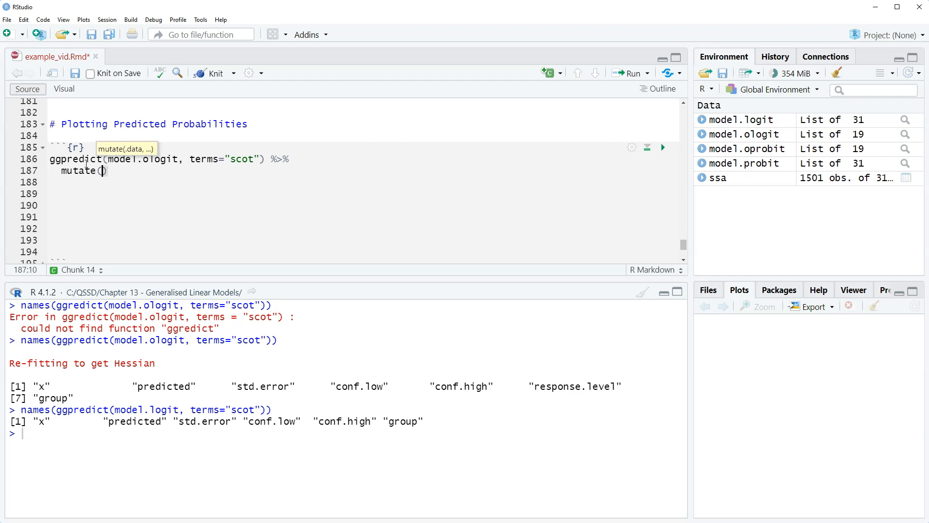
type("response.")
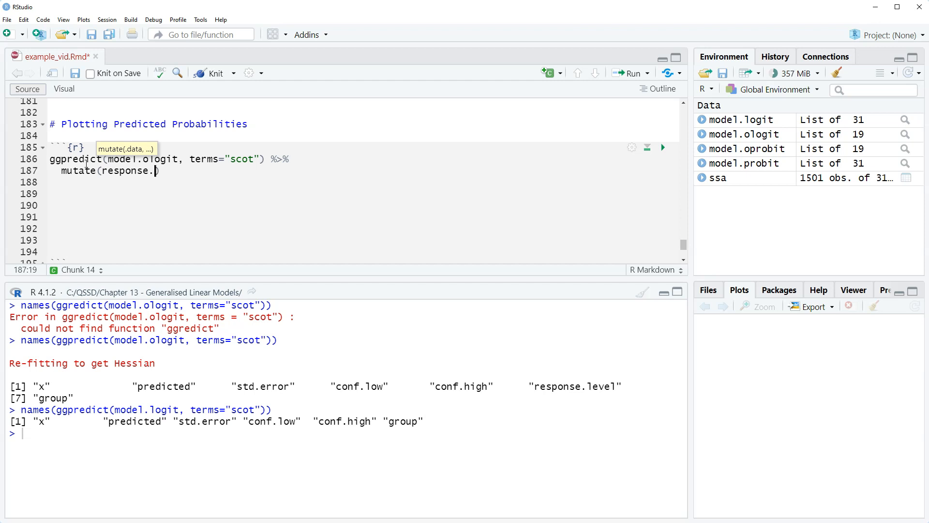
type("level =")
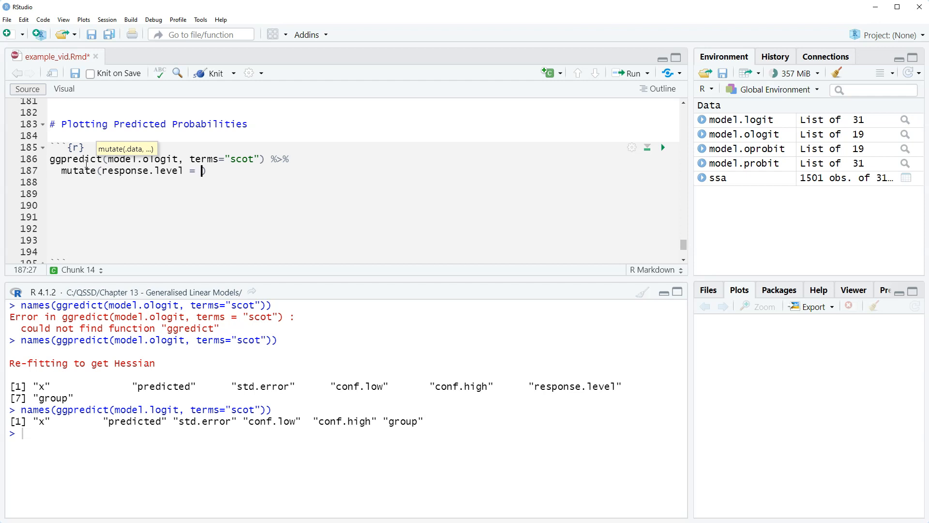
type("ordered(a")
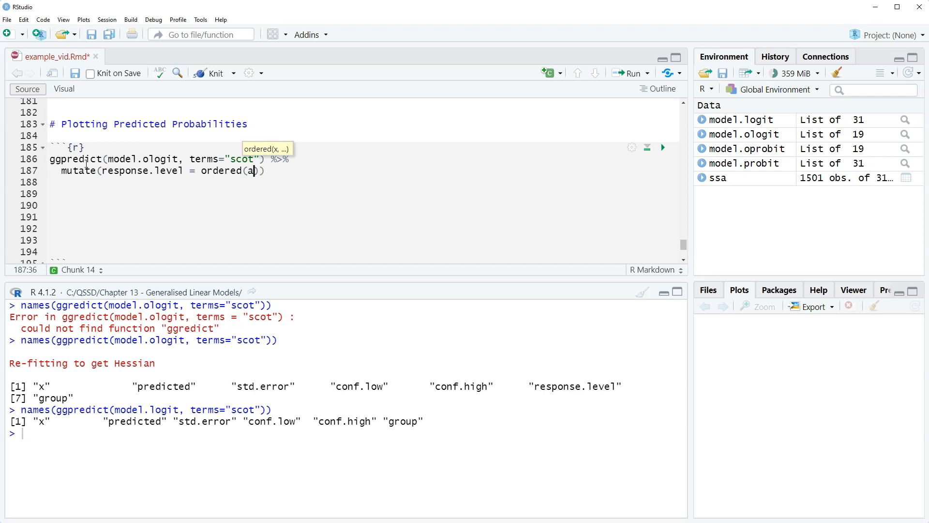
type("s_factor(")
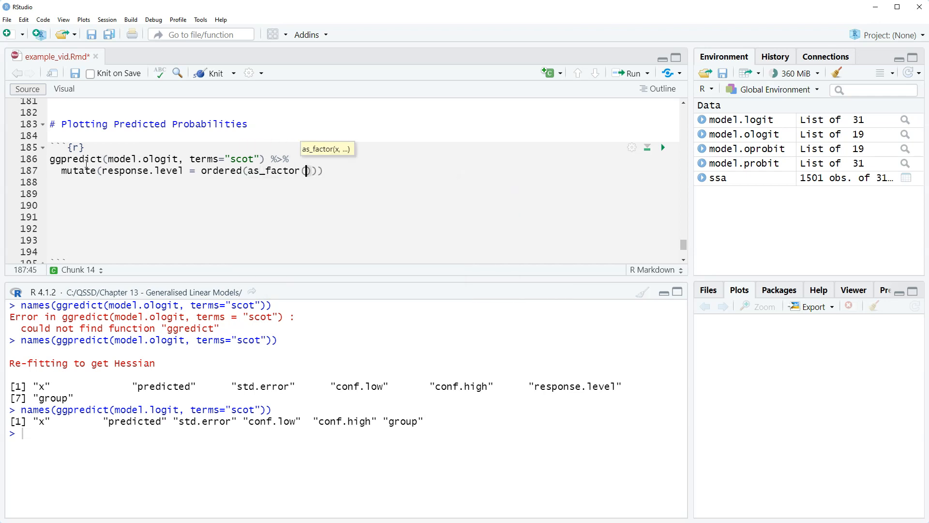
type("respo")
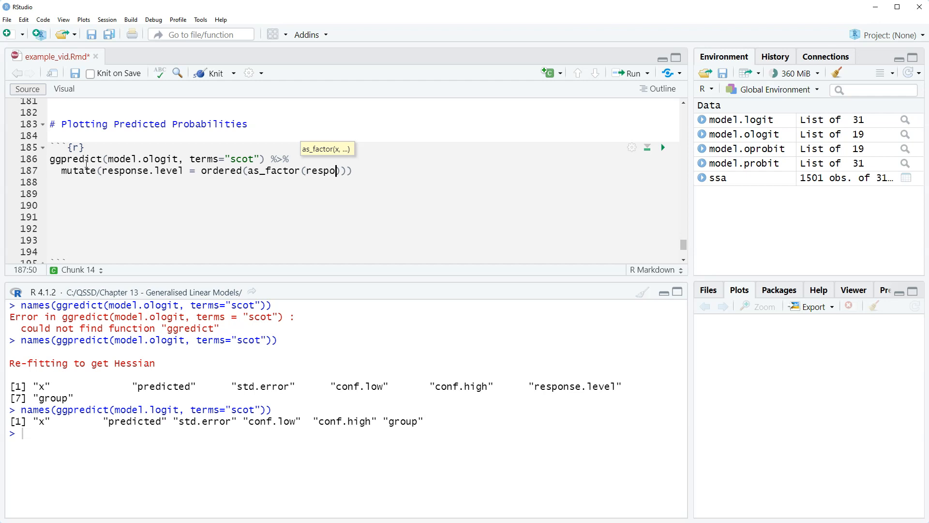
type("nse.level")
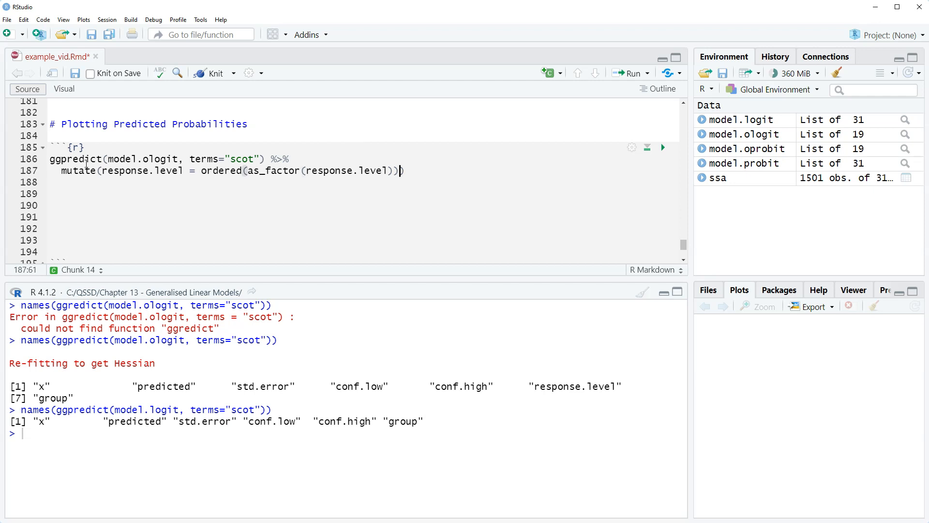
type(",")
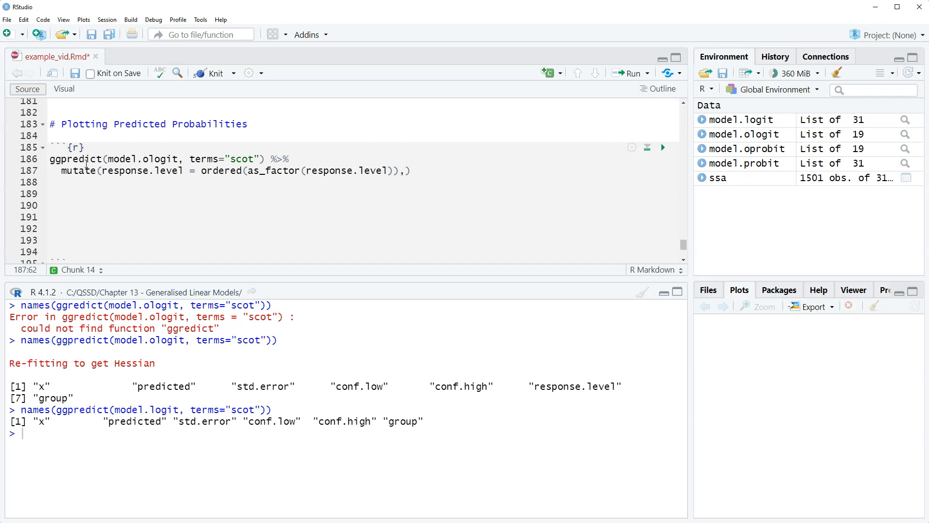
type("response.level =")
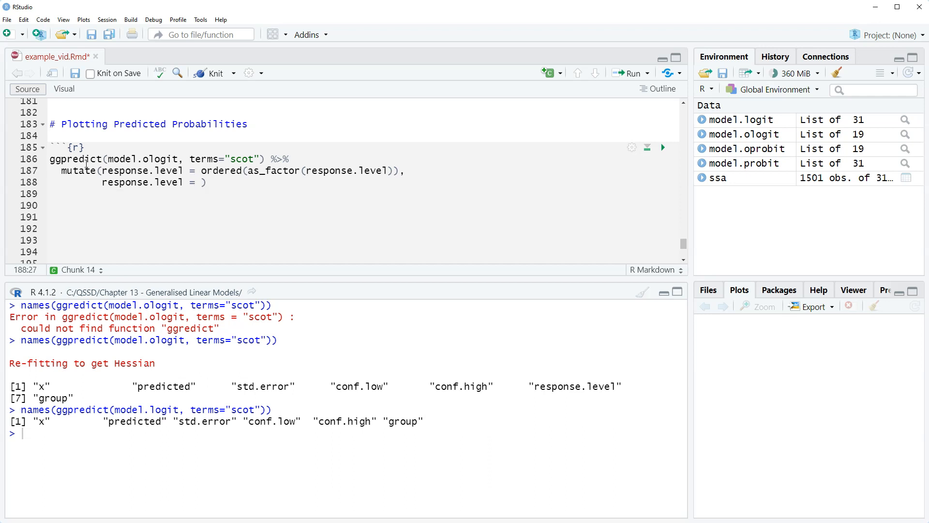
Recode response.level 1–4 as Never, Sometimes, Usually, Always, ending with %>% and a new line
type("recode(")
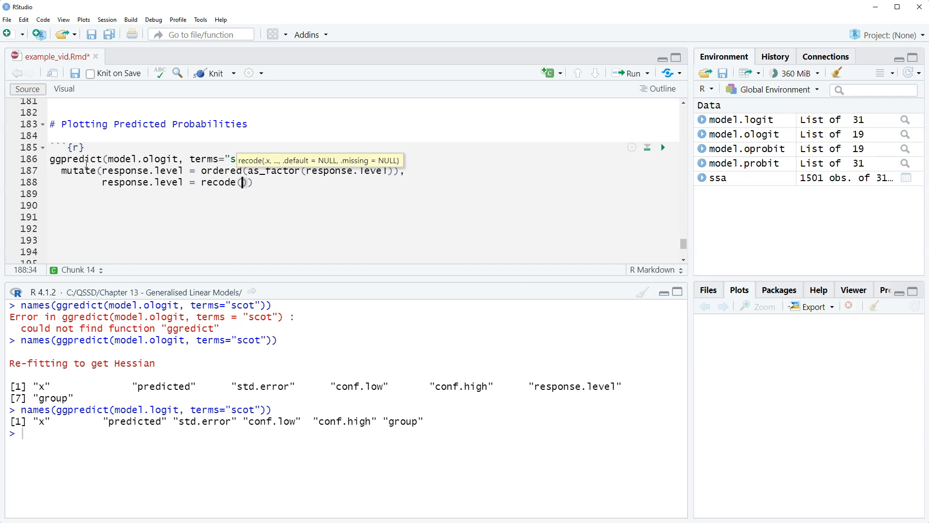
type("response.level,")
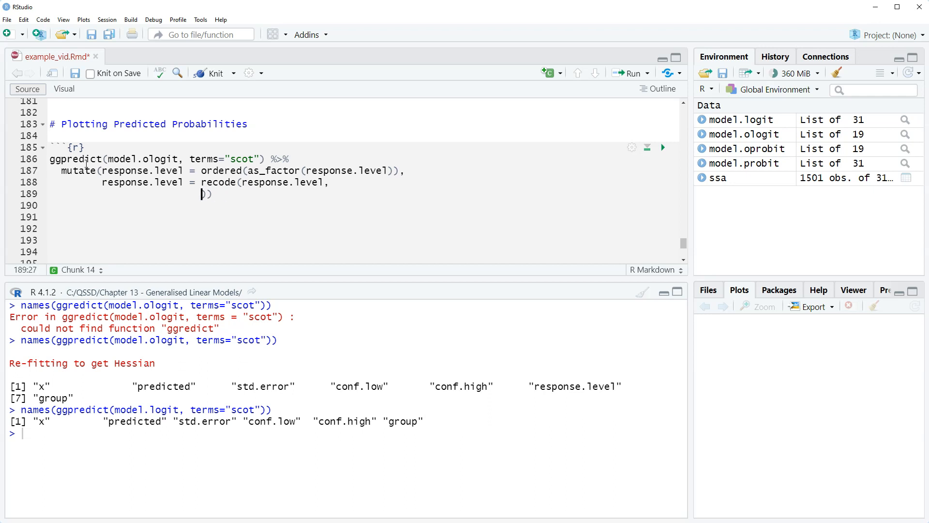
type("`1` = \"Never\",")
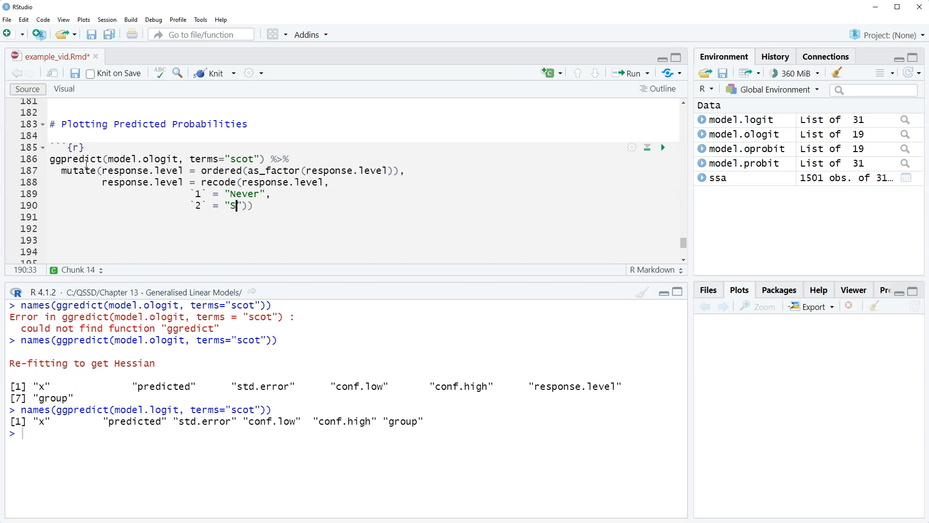
type("ometimes")
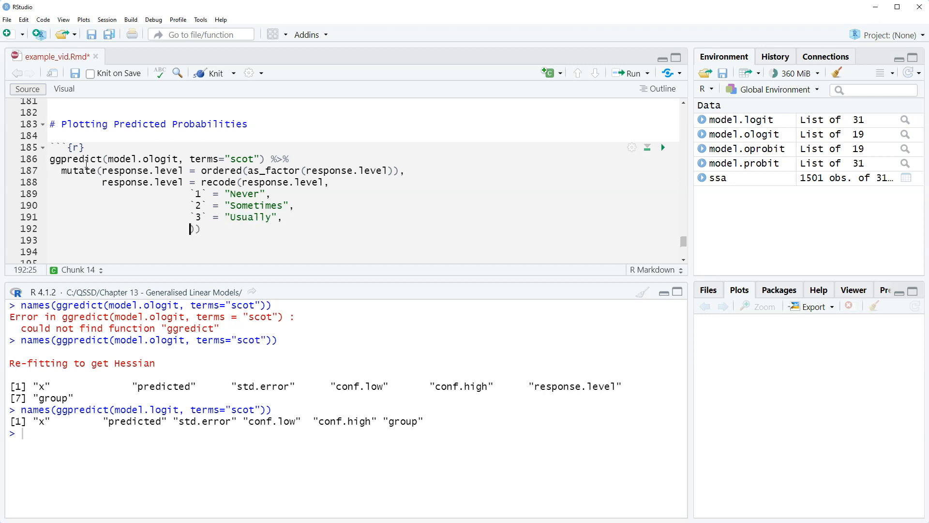
type("`4` =")
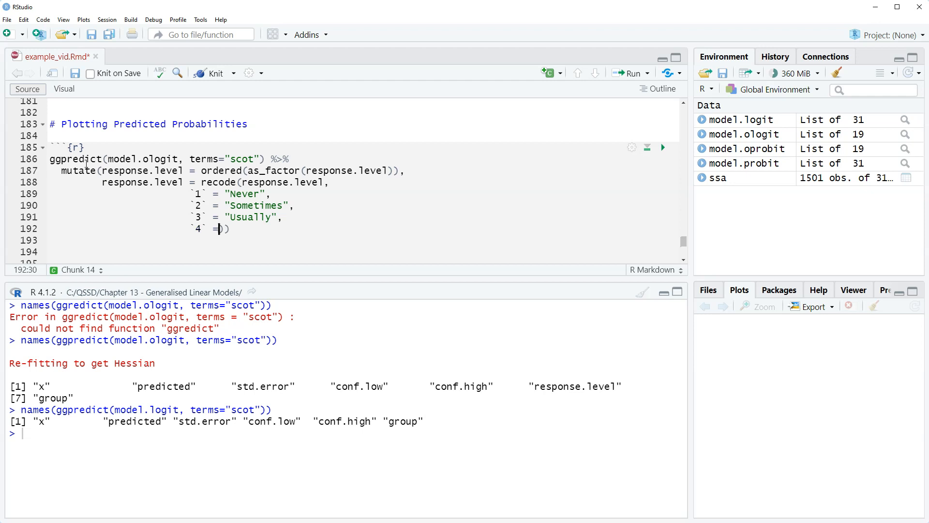
type("\"Always\"")
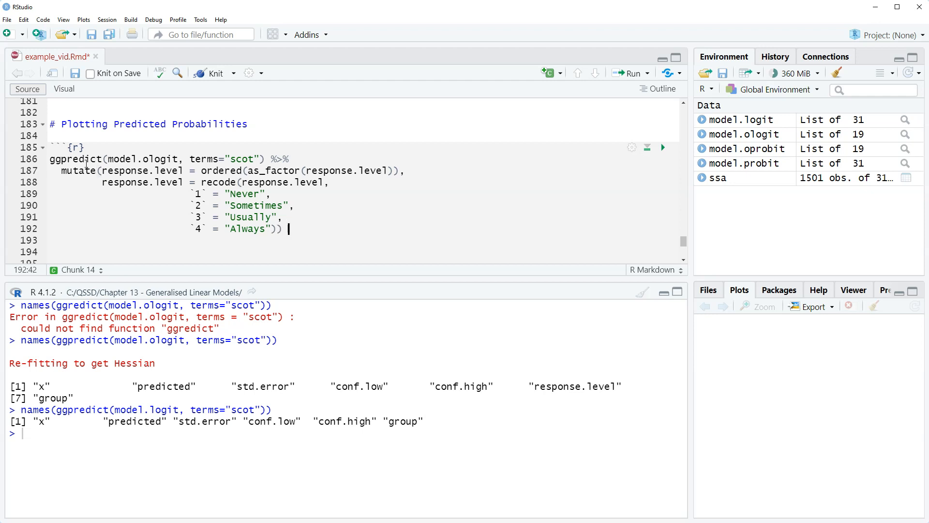
type("%>%")
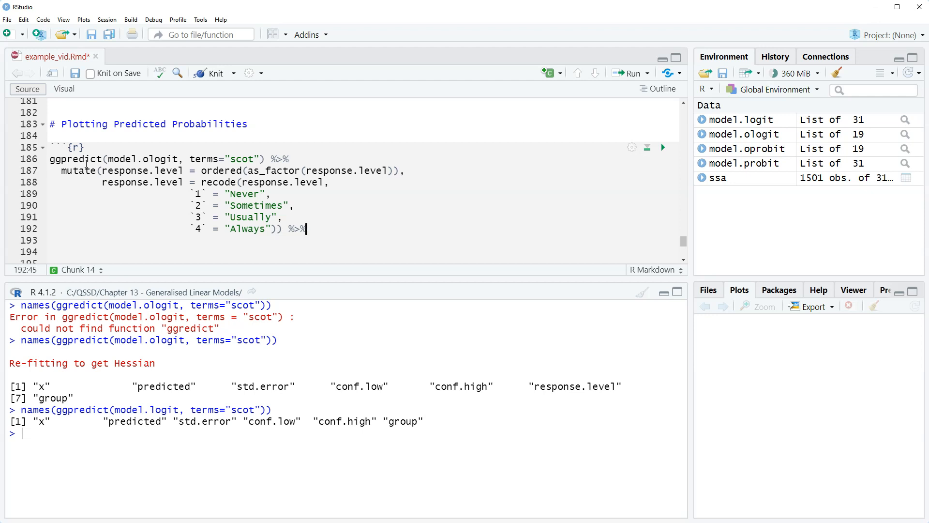
key("enter")
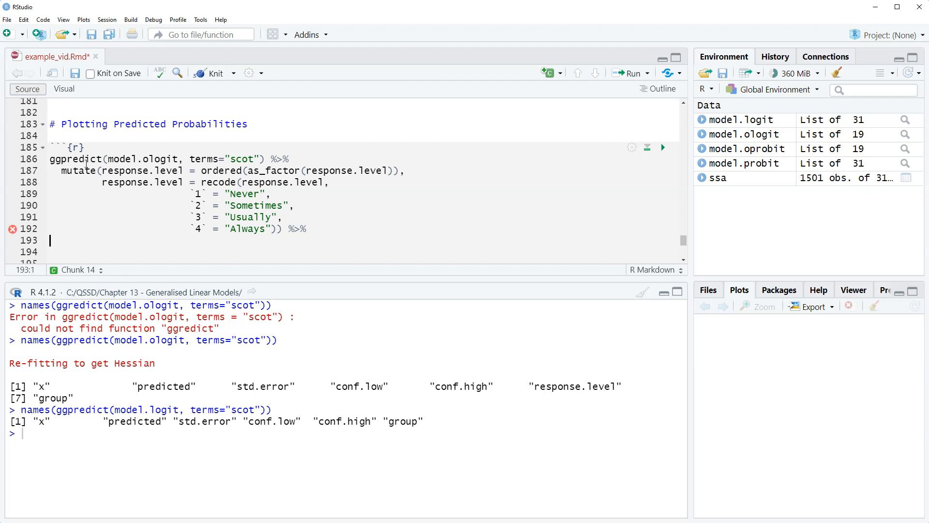
Write ggplot(mapping=aes(x=x, y=predicted, colour=response.level, fill=response.level))
type("ggplot(")
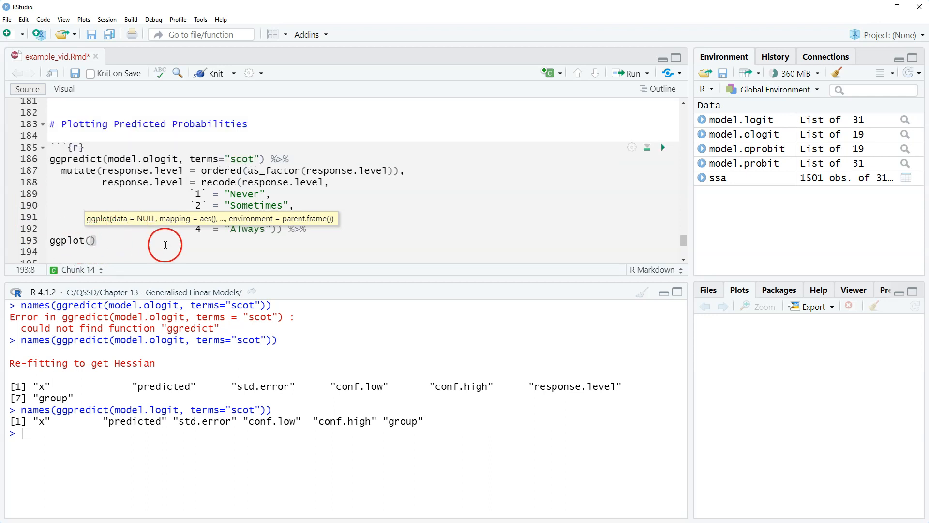
type("3` = \"Usually\",")
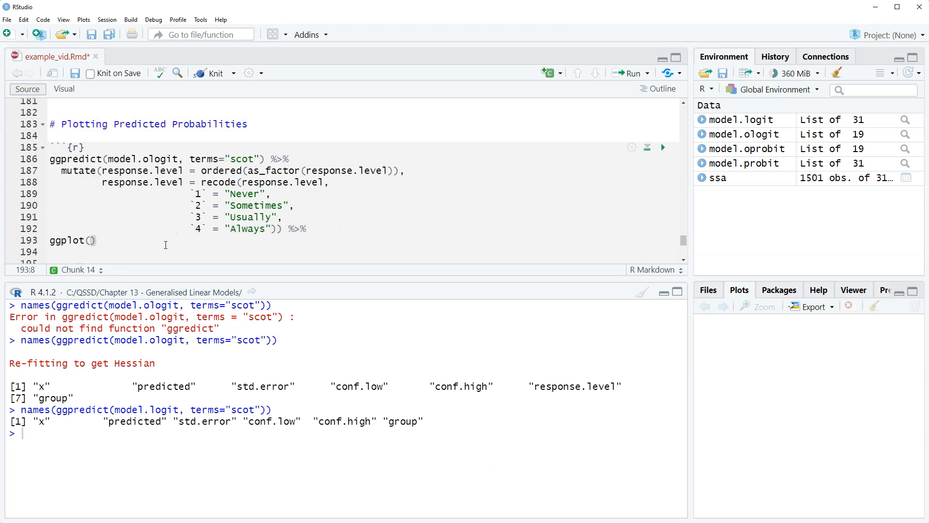
type("mapping=-")
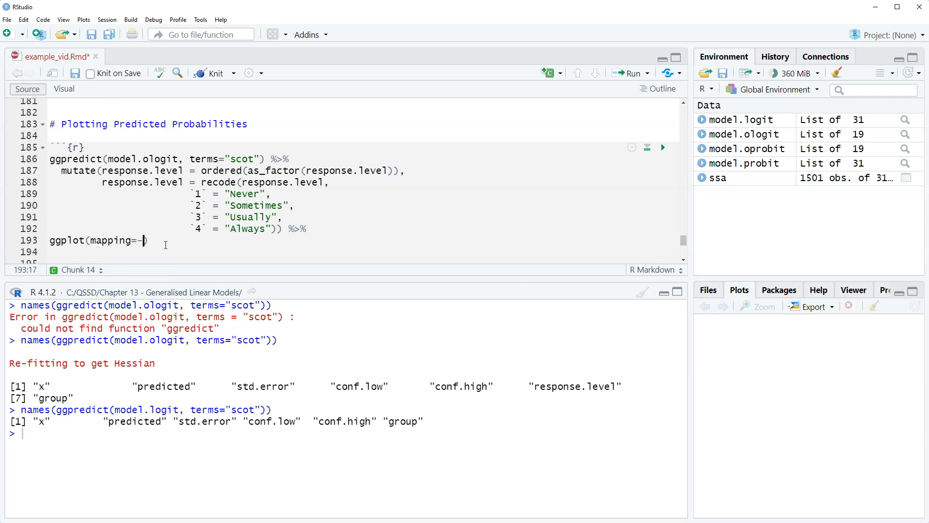
type("aes(")
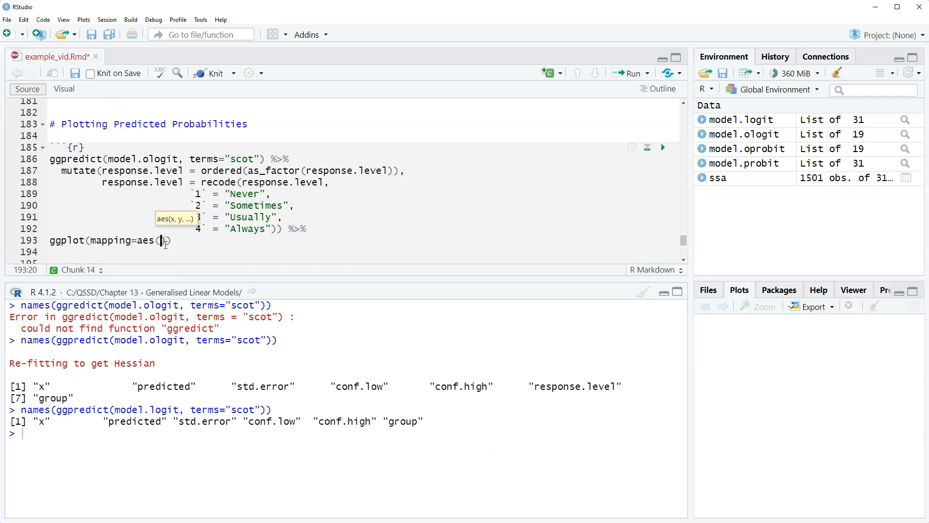
type("x=x")
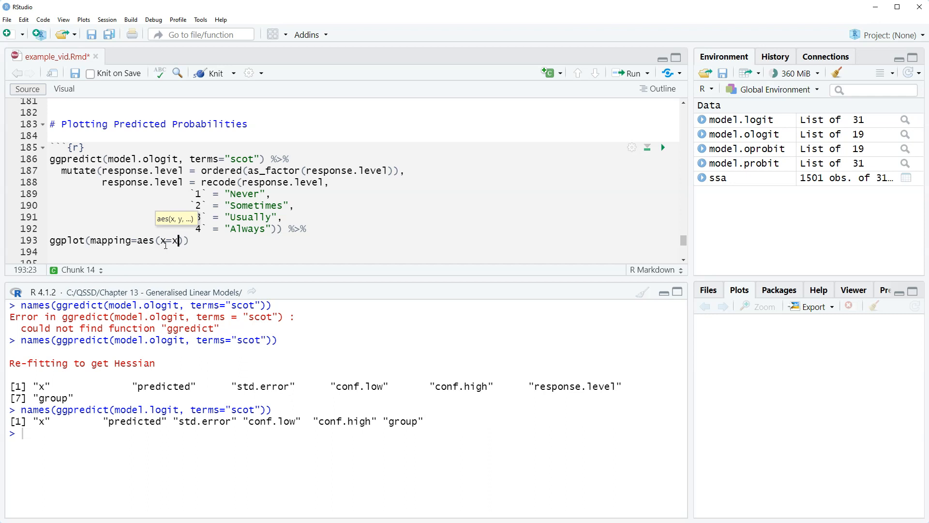
type(",")
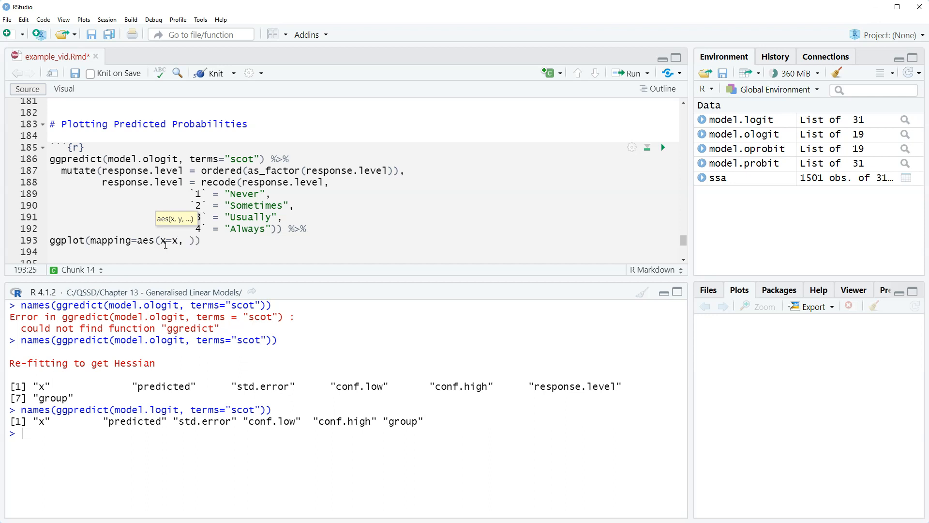
type("y=predicted, c")
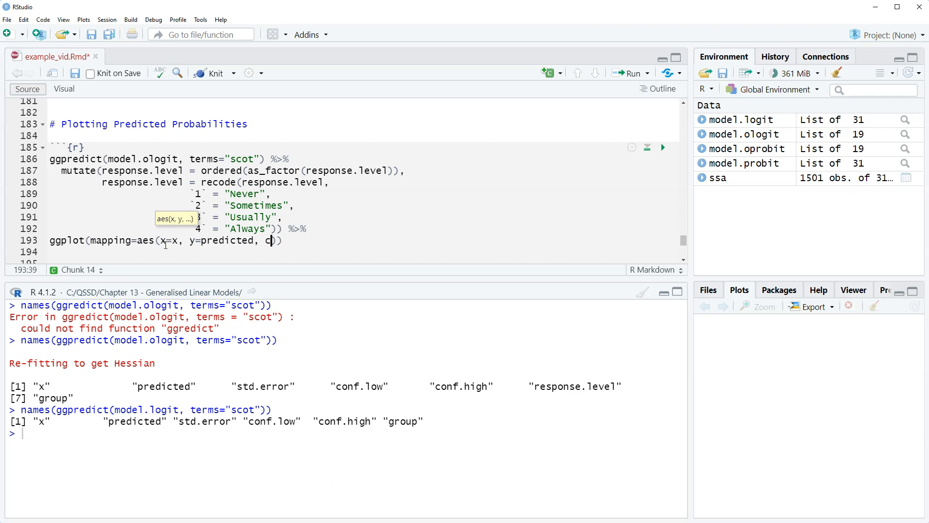
type("olour =")
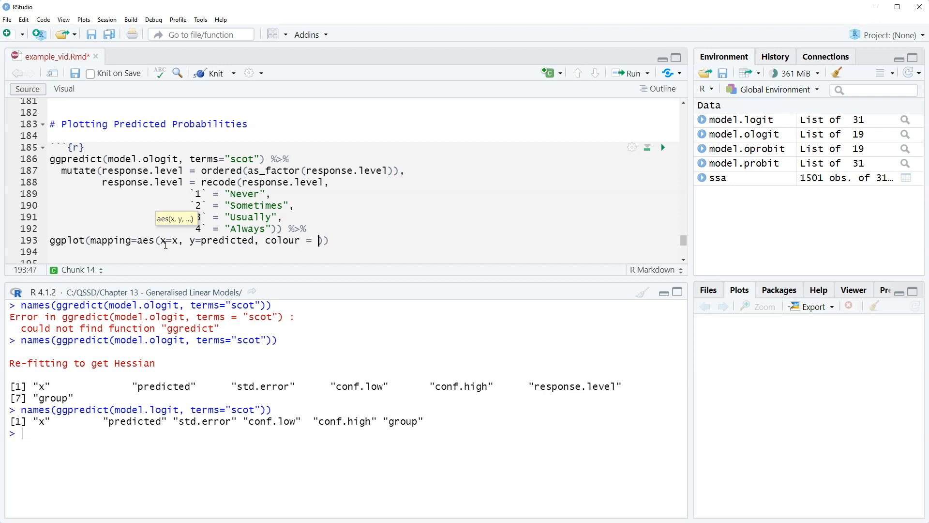
type("response.level,")
left_click(363, 251)
type("fill=)")
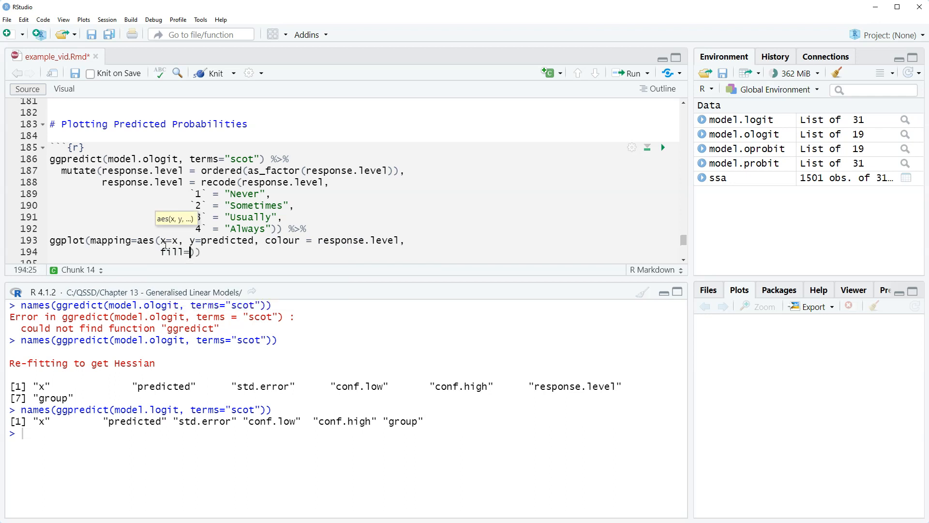
type("response.")
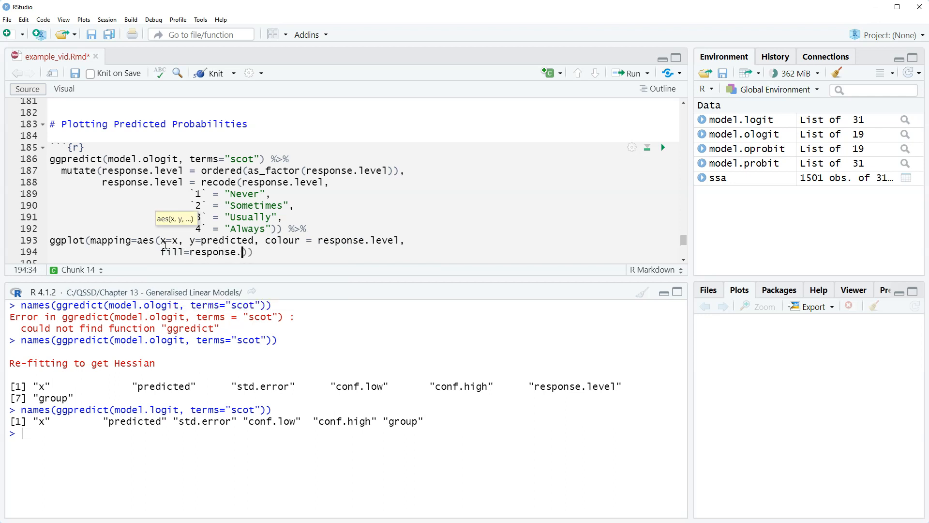
type("level")
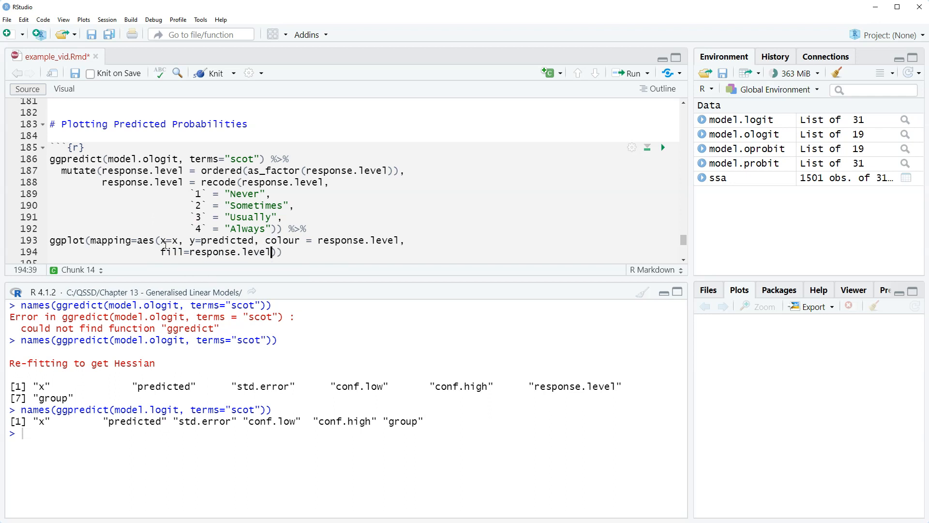
left_click(287, 240)
type(")")
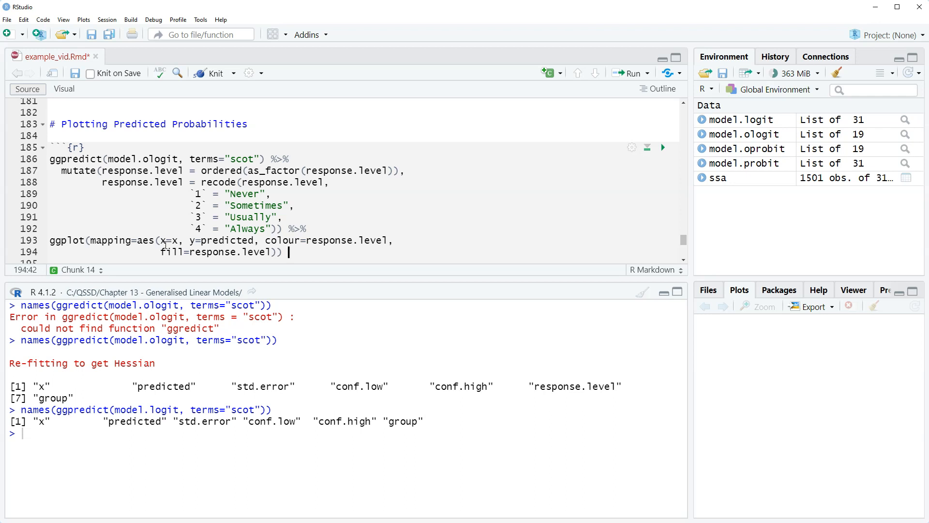
Append + and add geom_smooth(se=FALSE, size=1.25) to the plot
type("+")
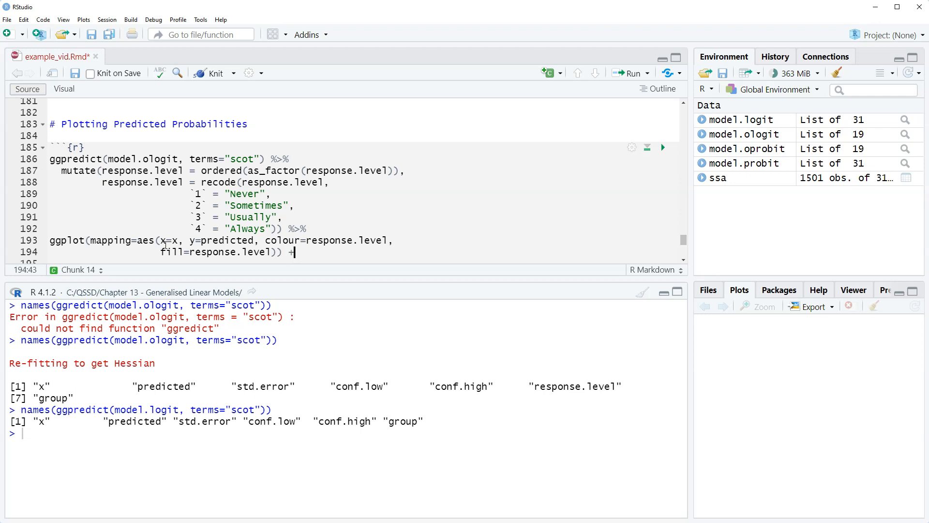
type("geom_")
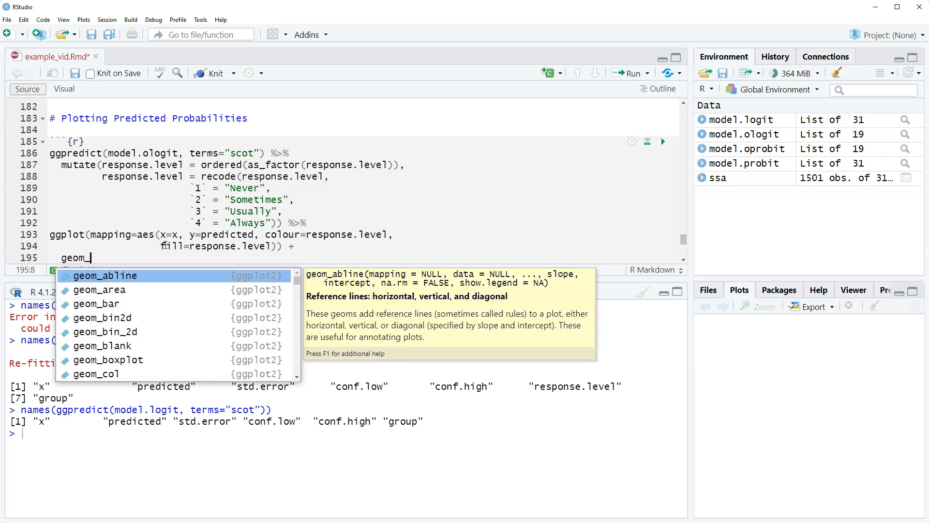
type("smooth(")
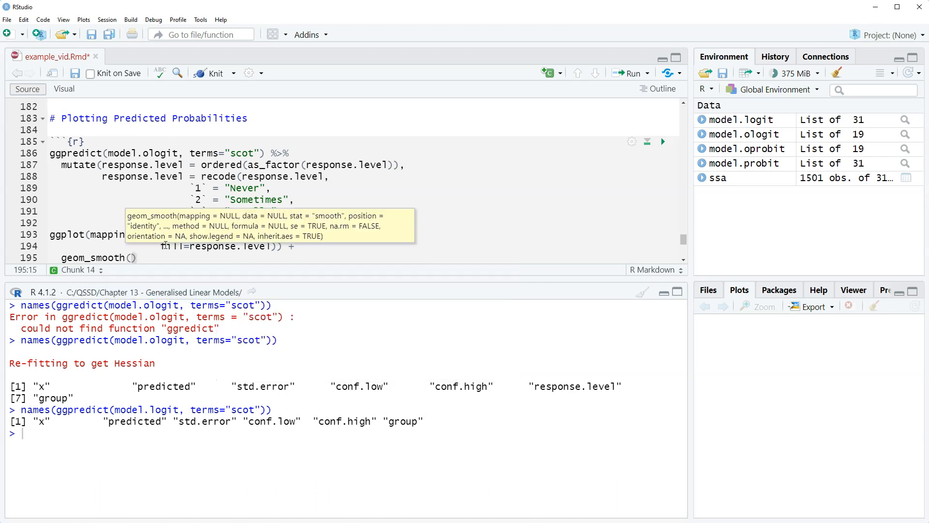
type("se=")
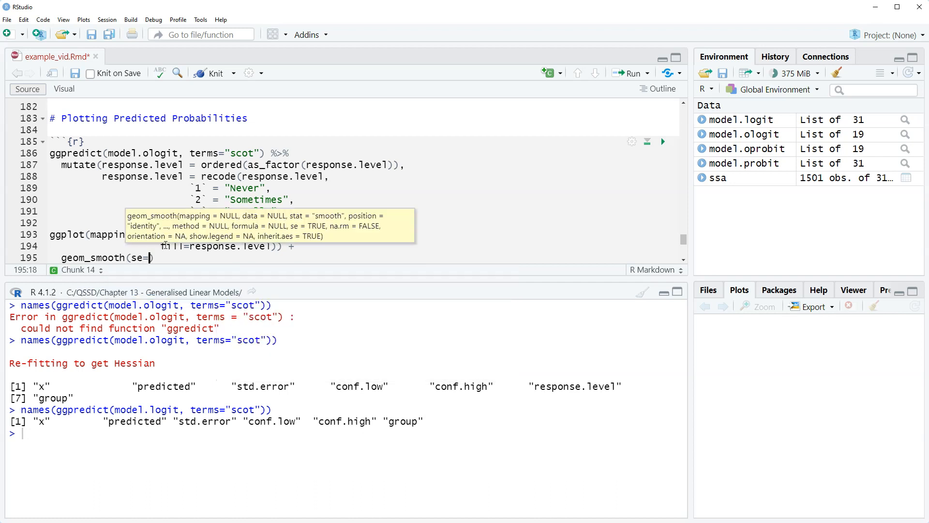
type("FALSE, size")
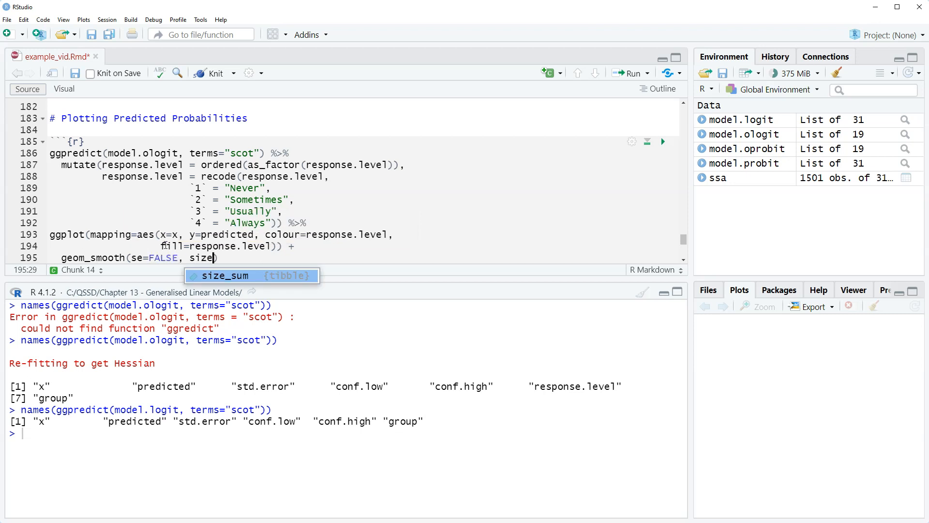
type("=1.25")
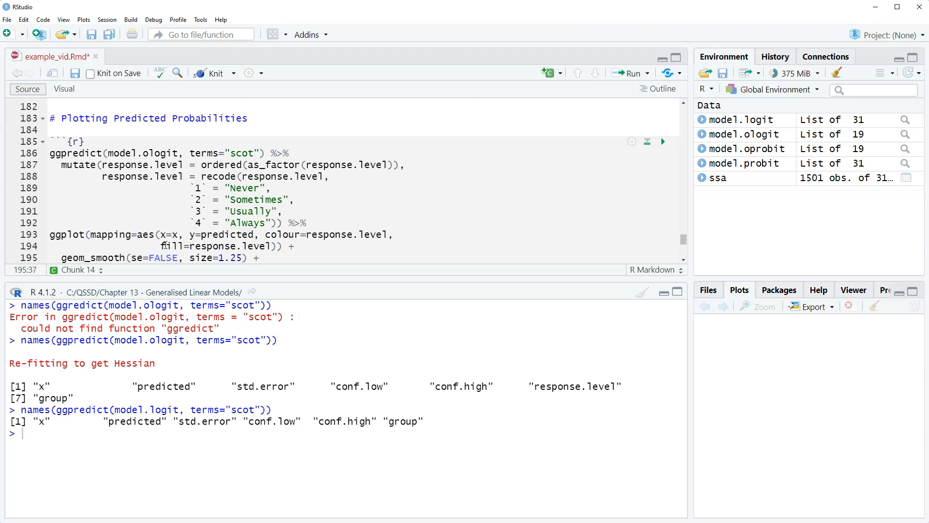
type("ge")
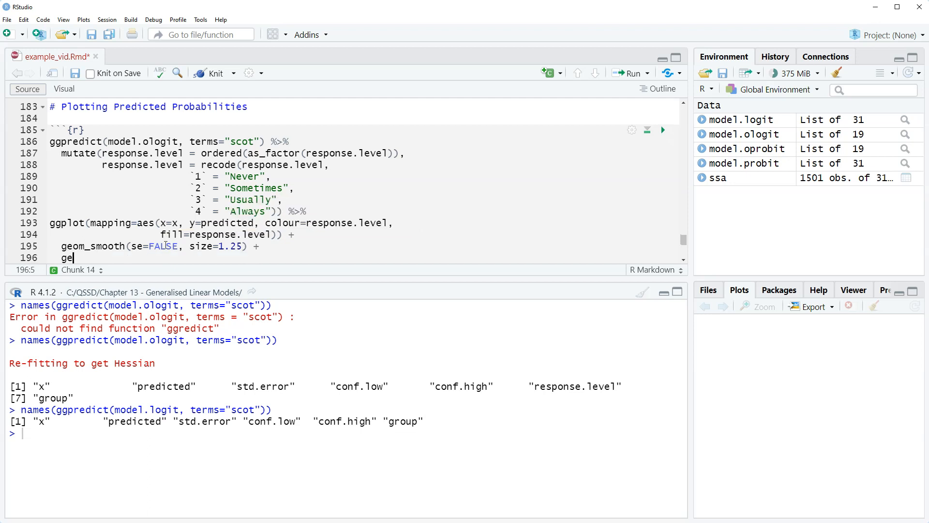
Add geom_ribbon(aes(ymin=conf.low, ymax=conf.high), alpha=.2, colour=NA) followed by +
type("m_ribbon")
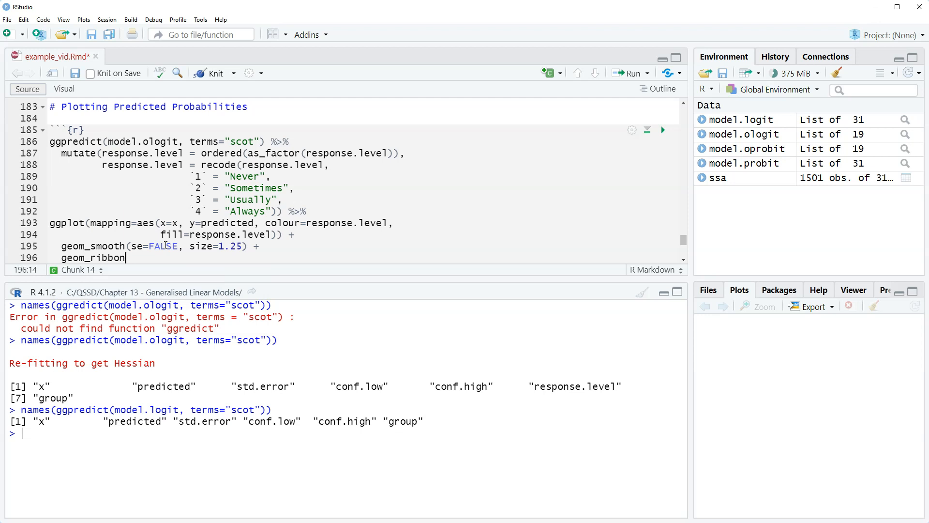
type("(aes(y")
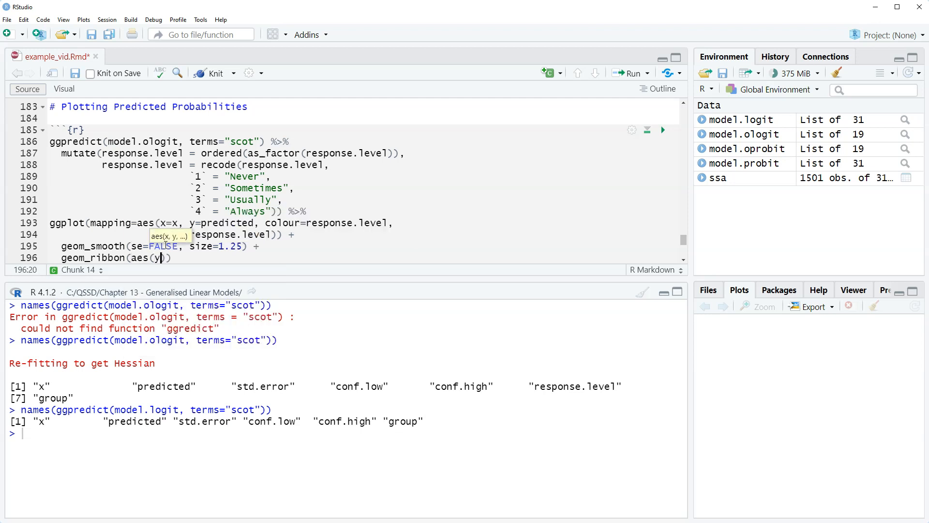
type("min=conf.low")
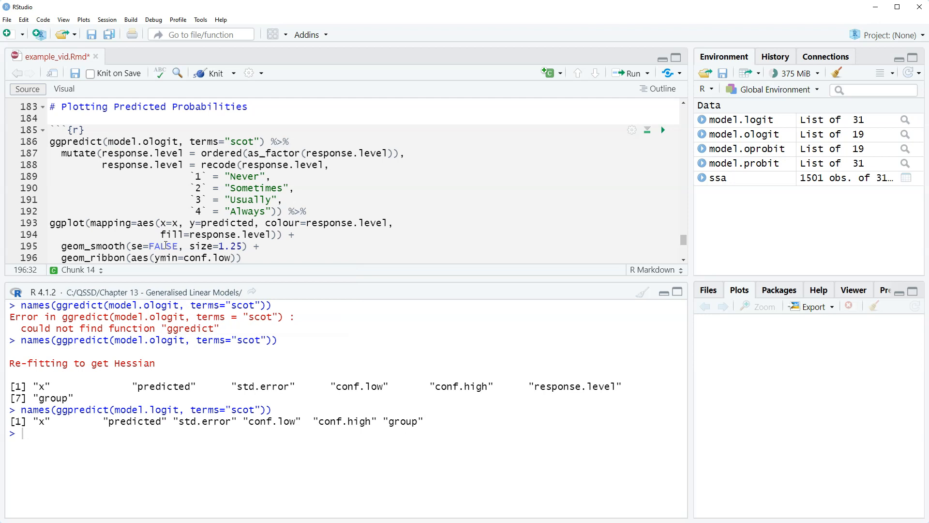
type(",")
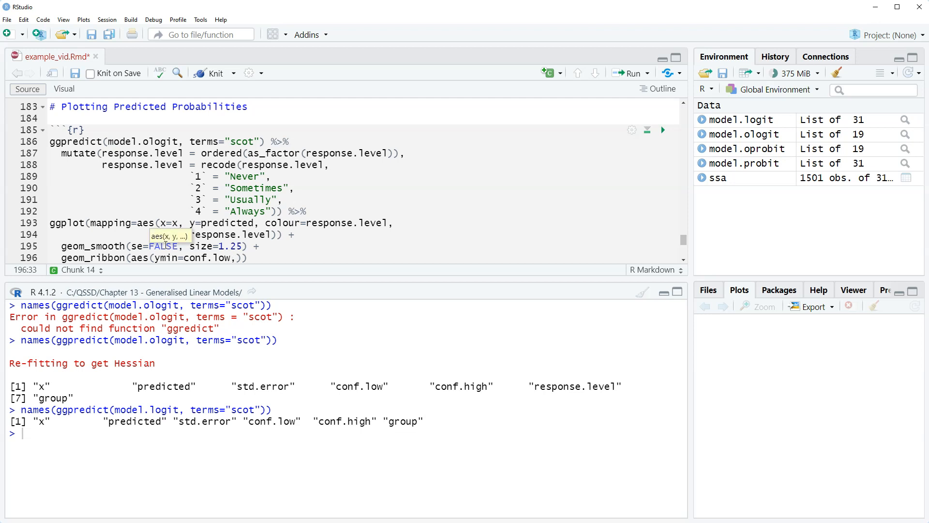
type("yma")
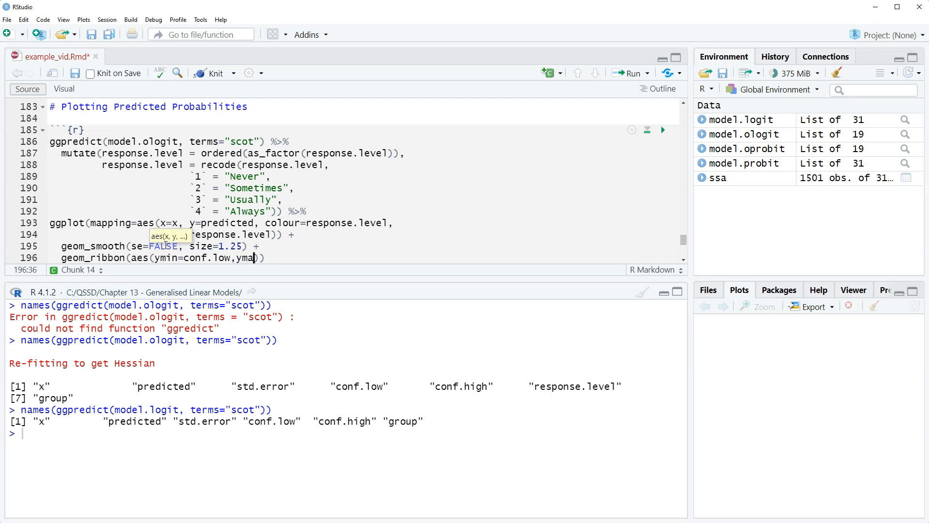
key("BackSpace")
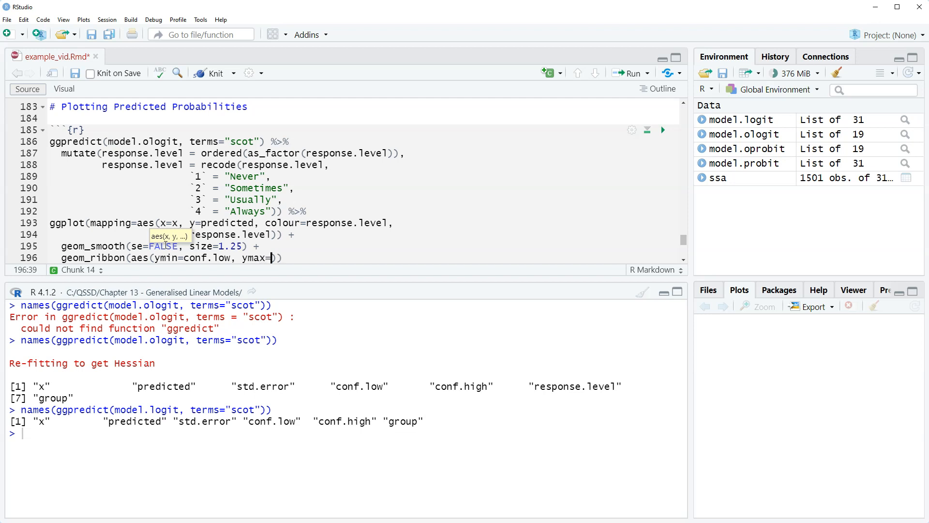
type("conf.hi")
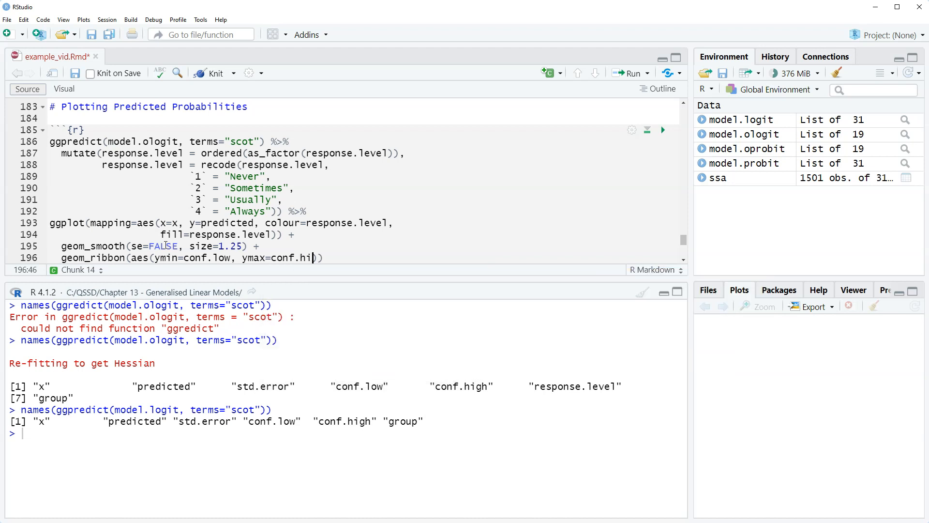
type("gh")
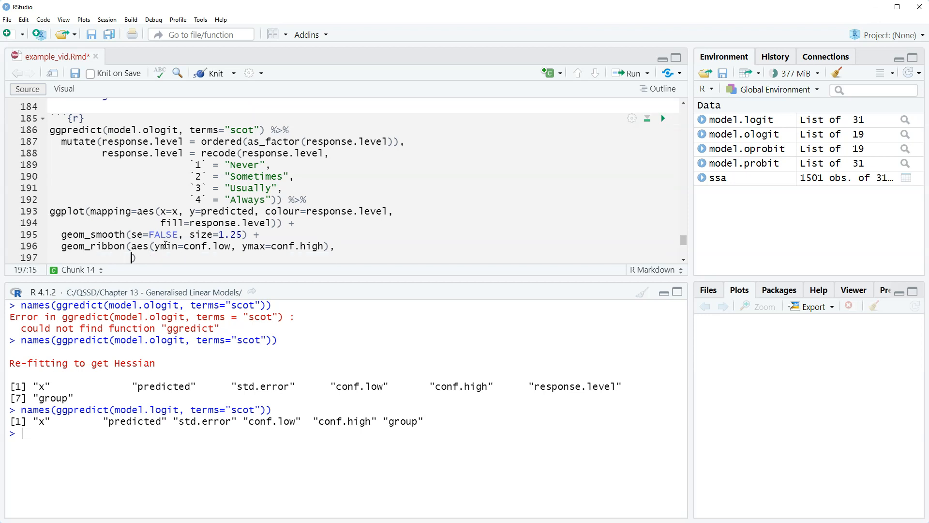
type("alpha=")
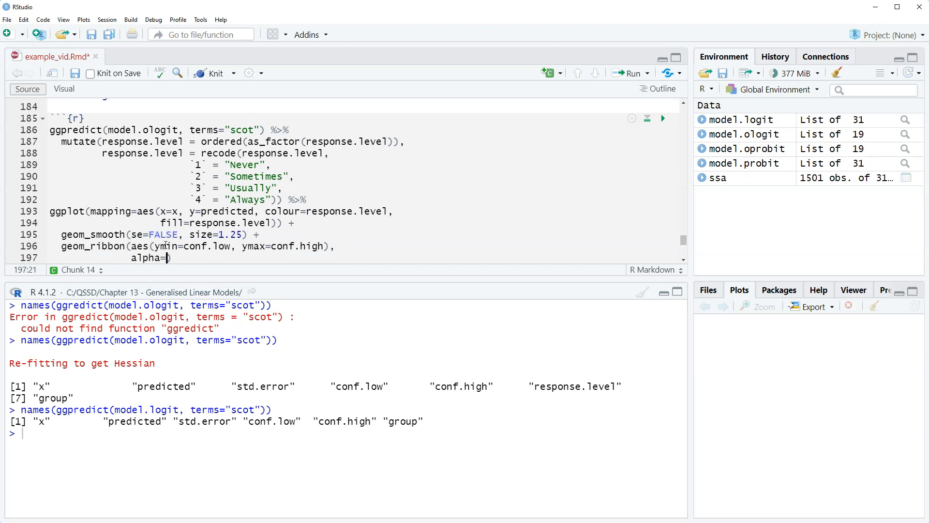
type(".2")
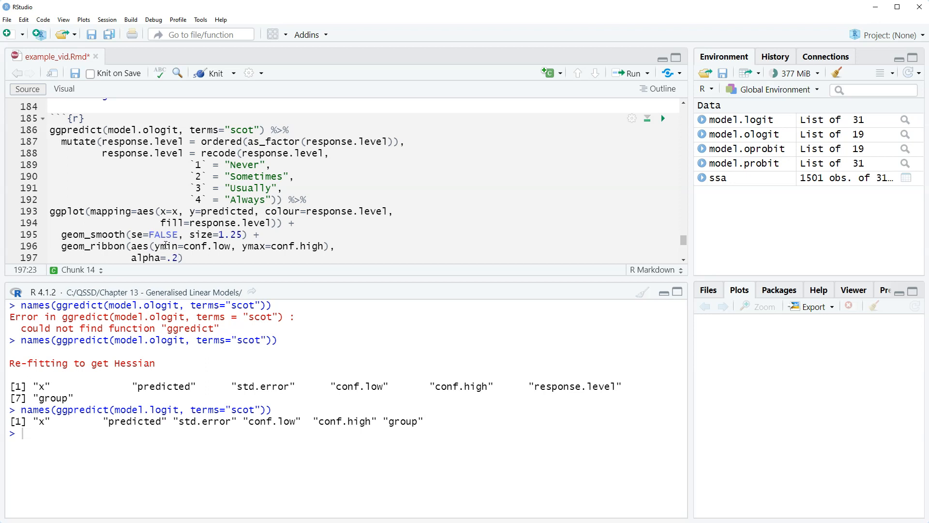
type(", colour=NA")
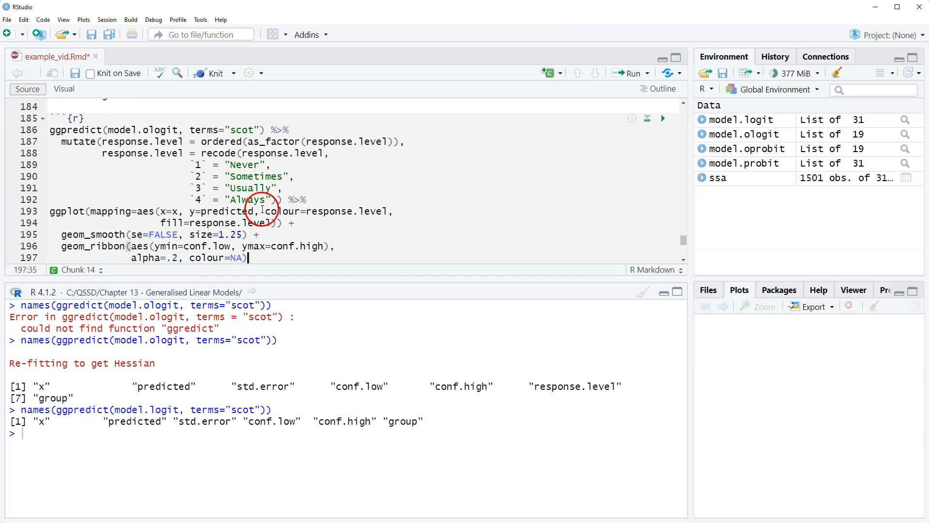
mouse_move(340, 249)
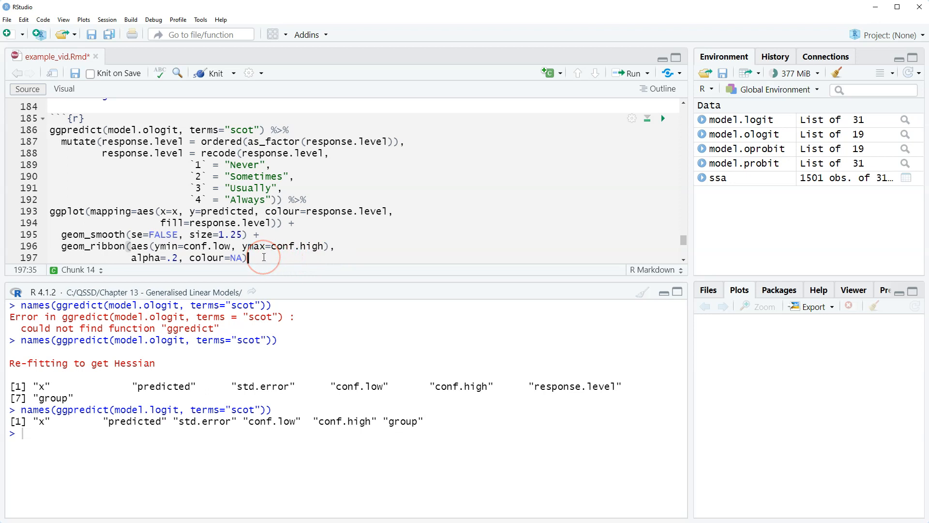
type("+")
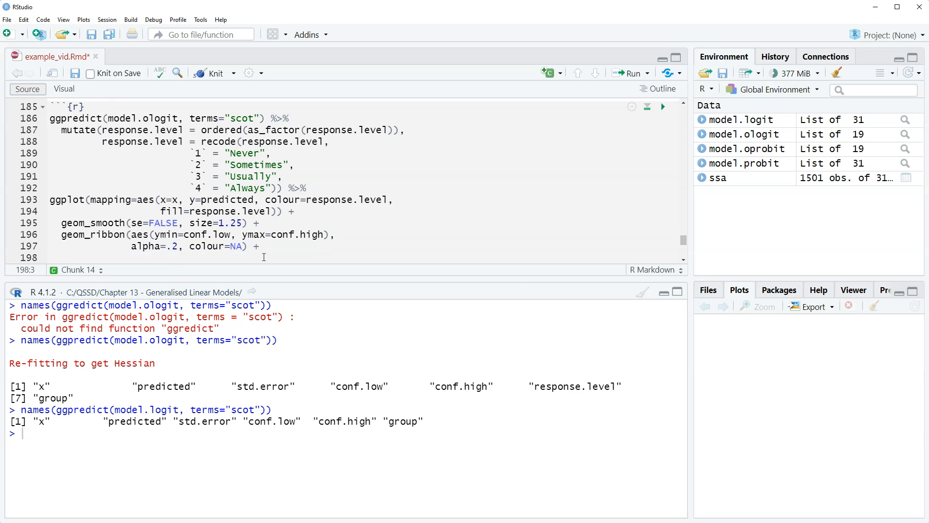
Add scale_x_continuous(limits=c(1,7), breaks=c(1:7)) followed by +
type("scale")
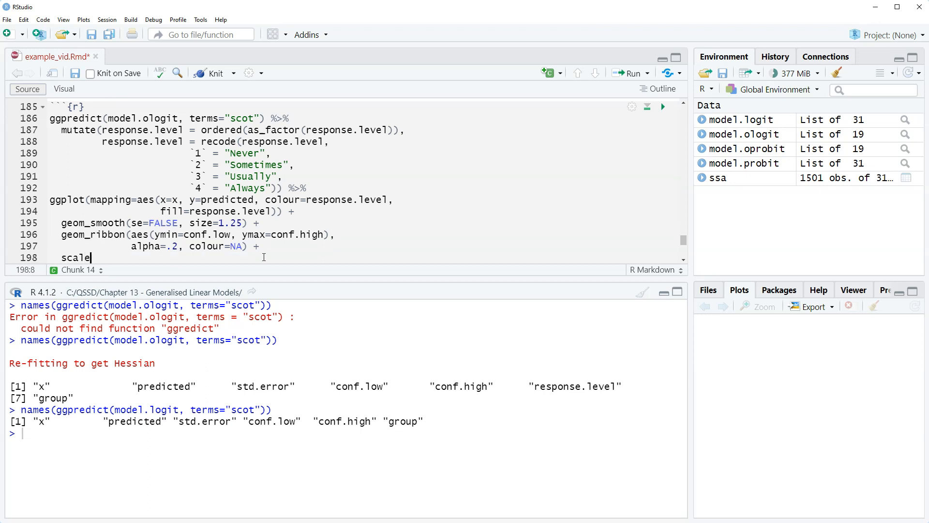
type("_x_continuous(")
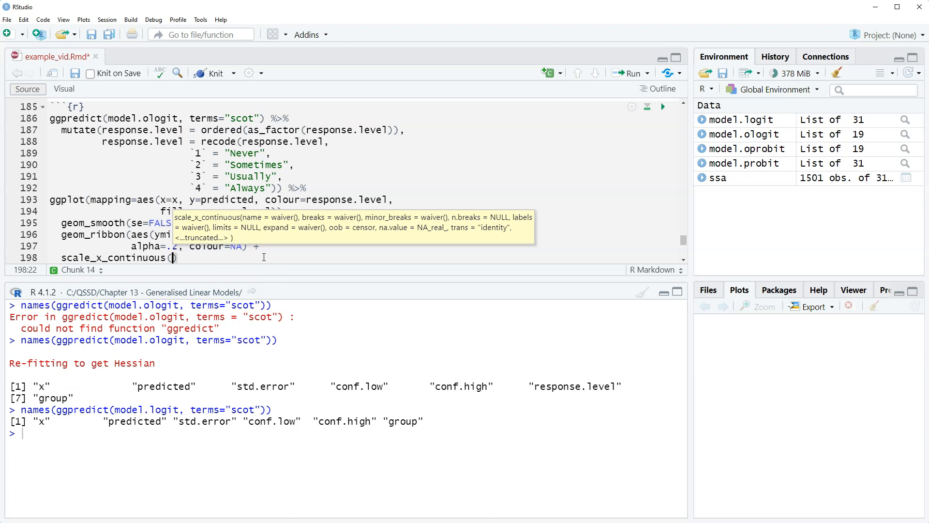
type("(limits")
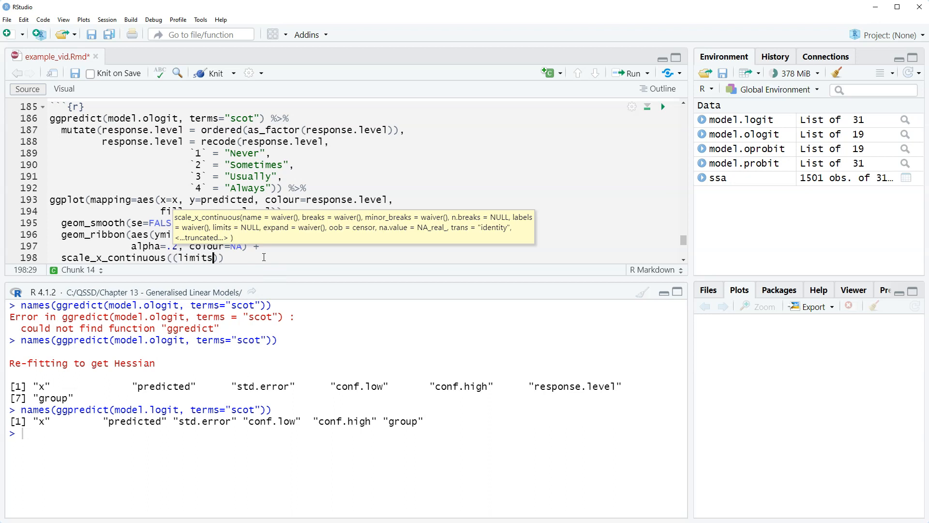
key("BackSpace")
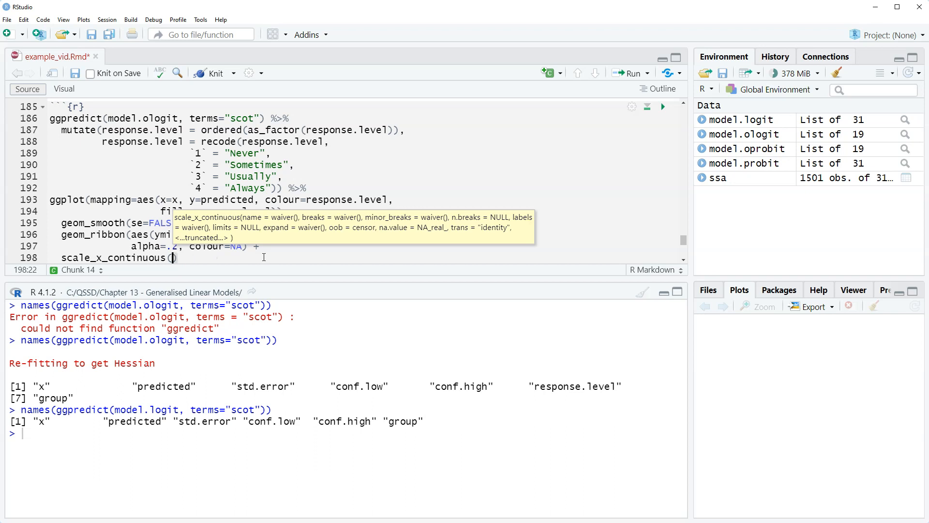
type("limts=c")
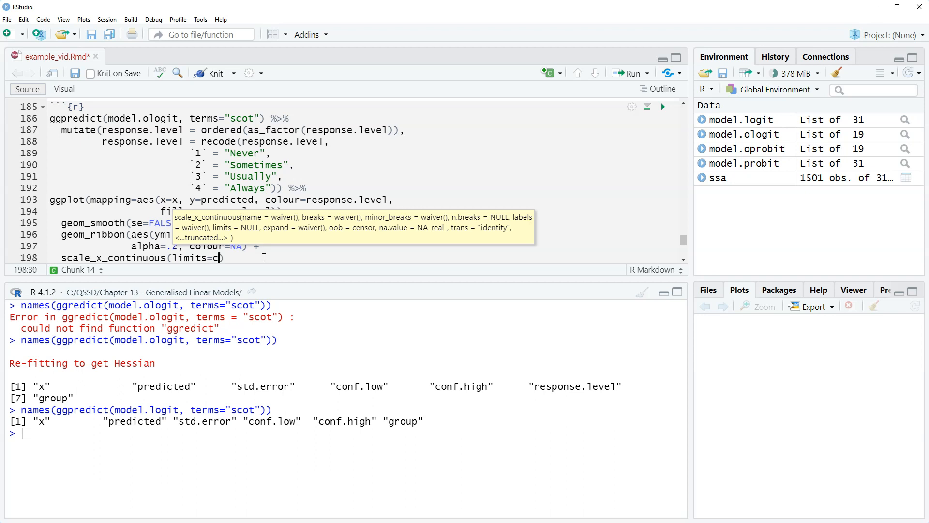
type("(1,7")
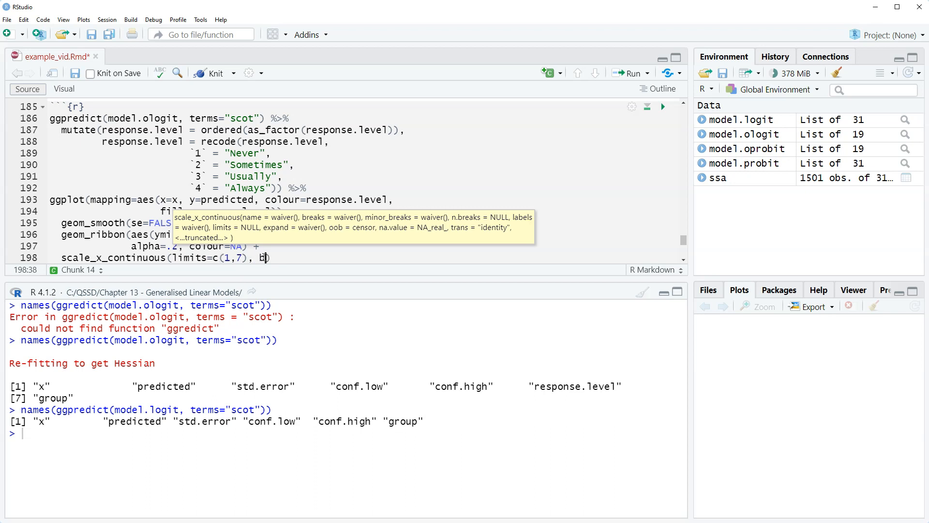
type("breaks")
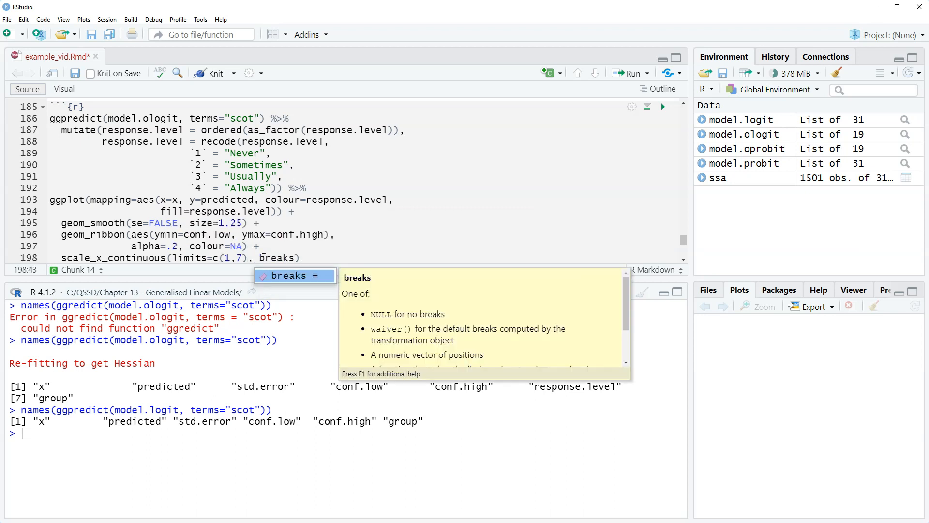
type("=c")
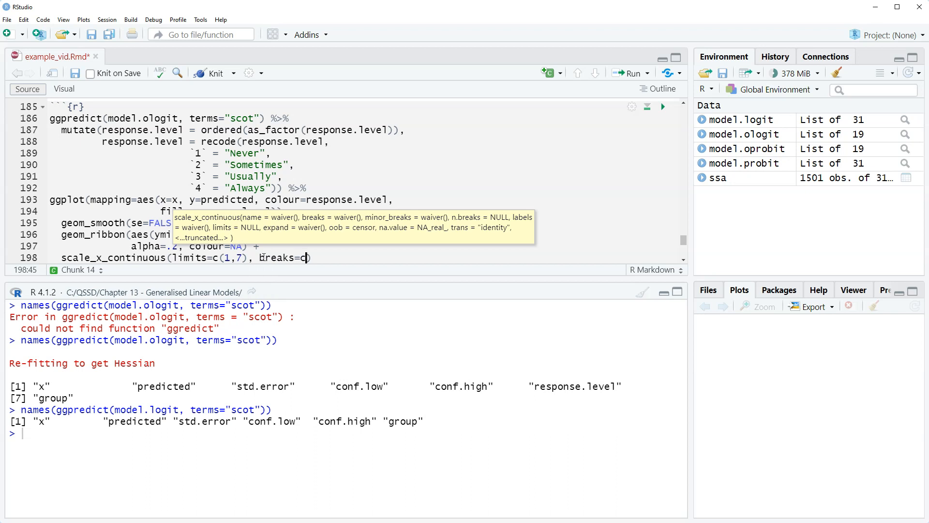
type("(1:)")
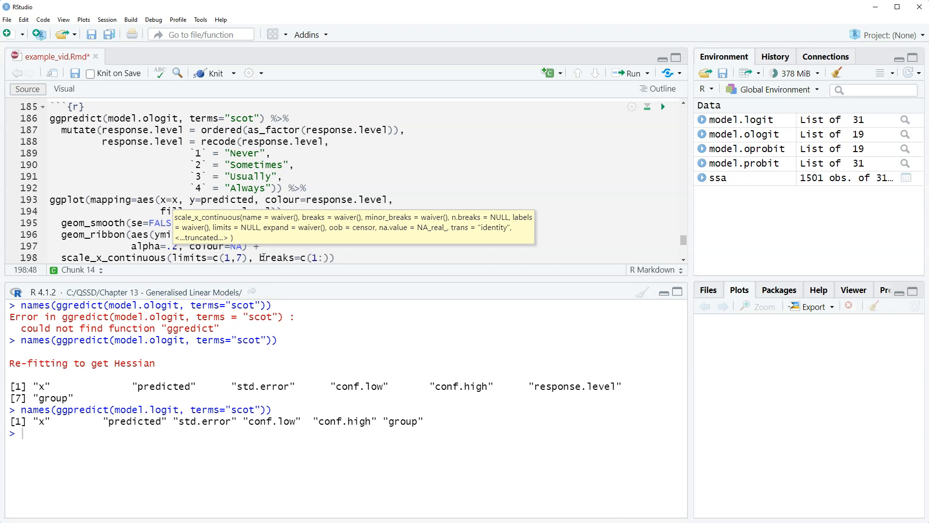
type("7")
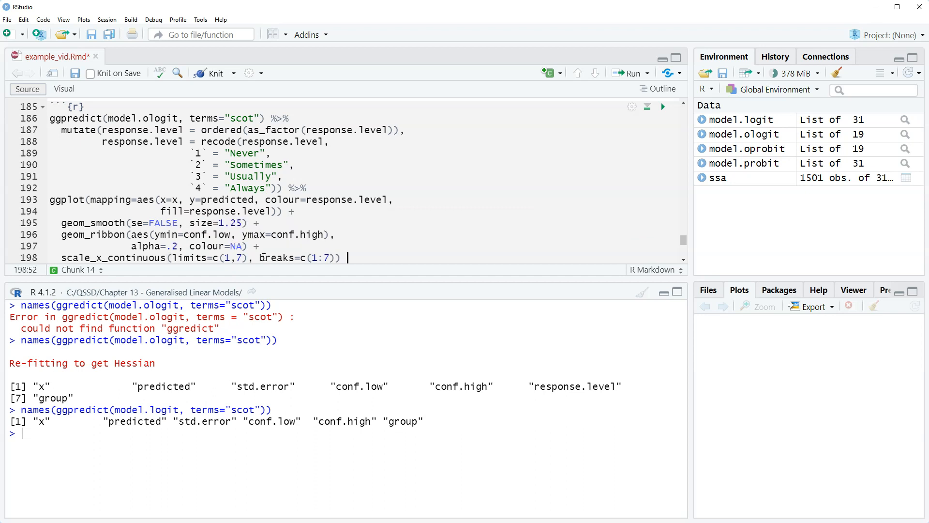
type("+")
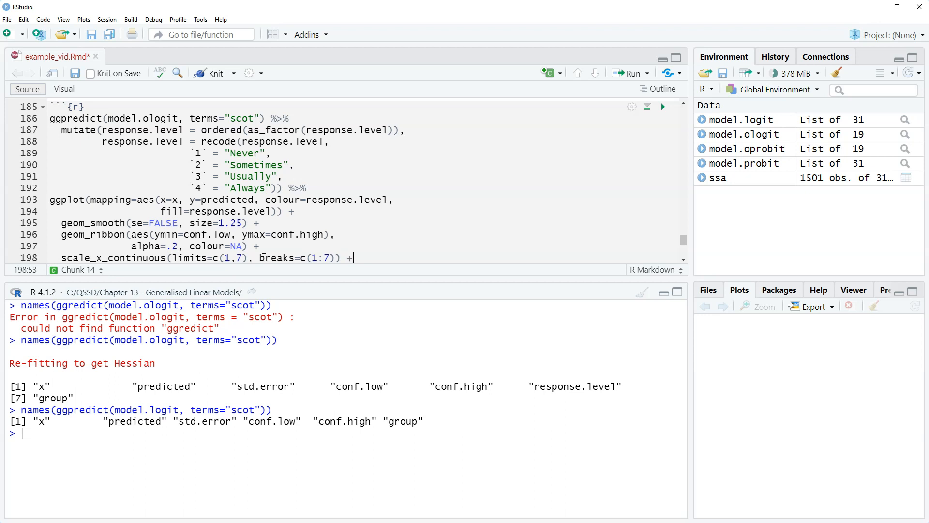
Select the earlier chunk's labs, guides, theme_minimal and viridis lines for copying
scroll("down", 3)
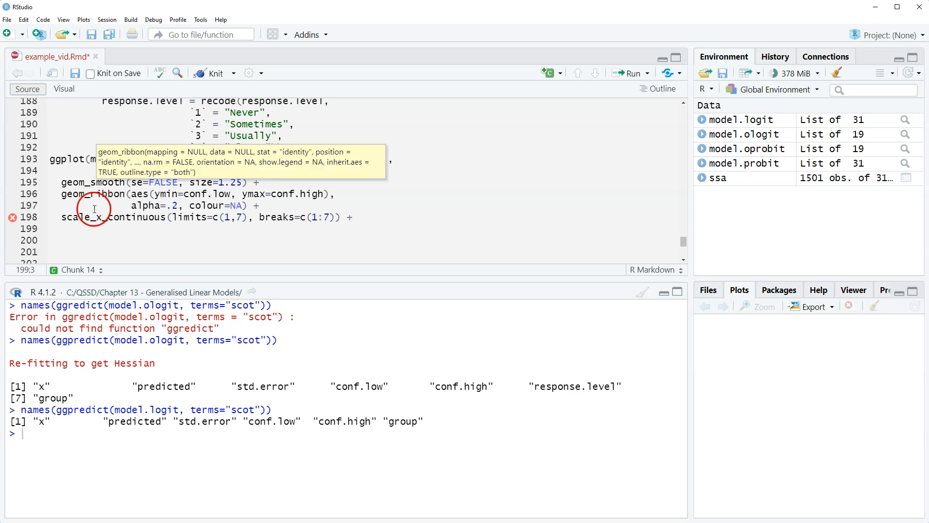
mouse_move(129, 211)
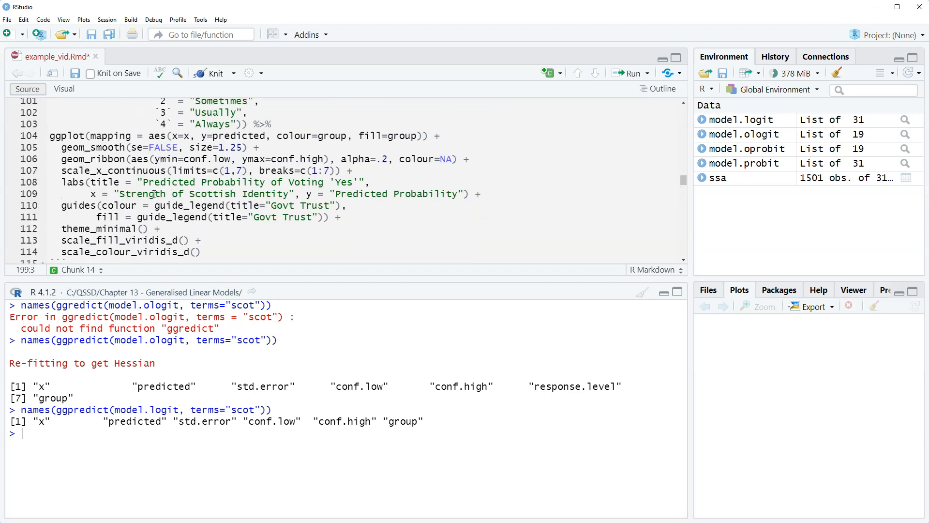
left_click(201, 200)
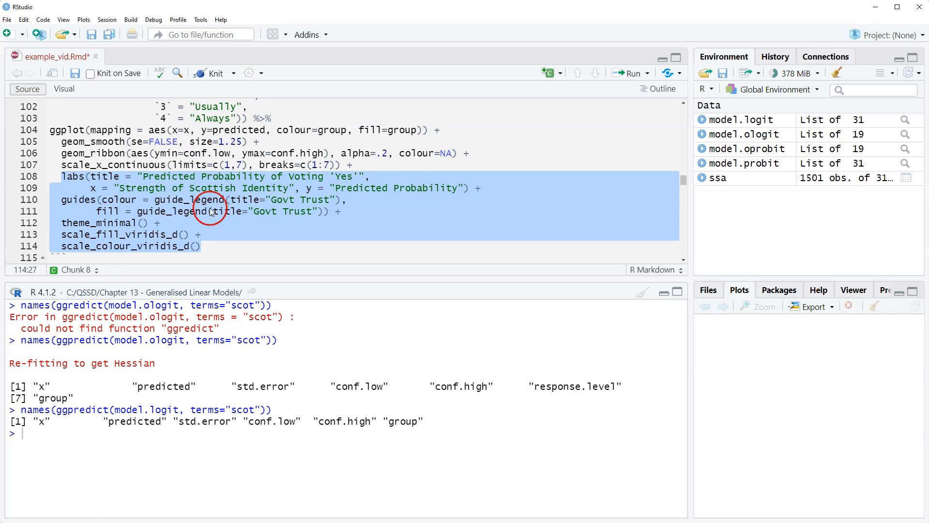
scroll("down", 3)
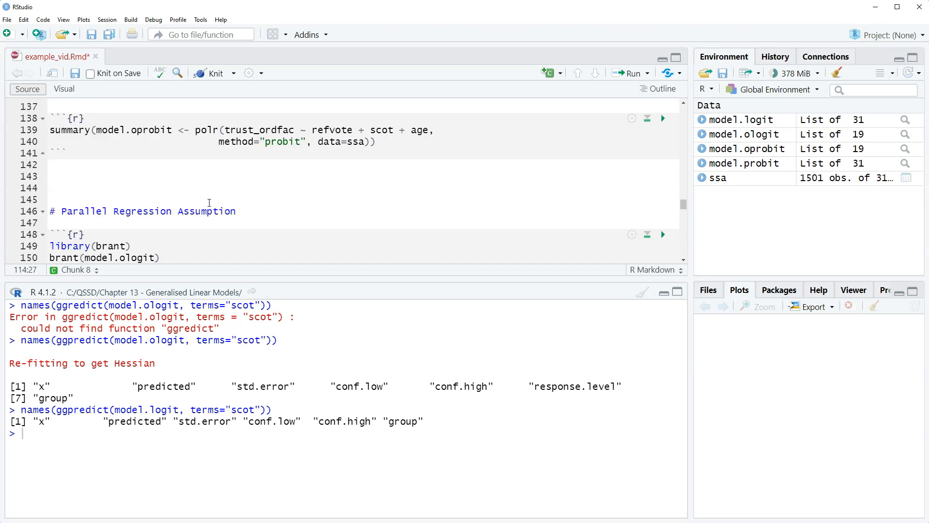
Paste the labelling lines and retitle the plot 'Predicted Probabilities of Trust in the UK Government'
scroll("down", 3)
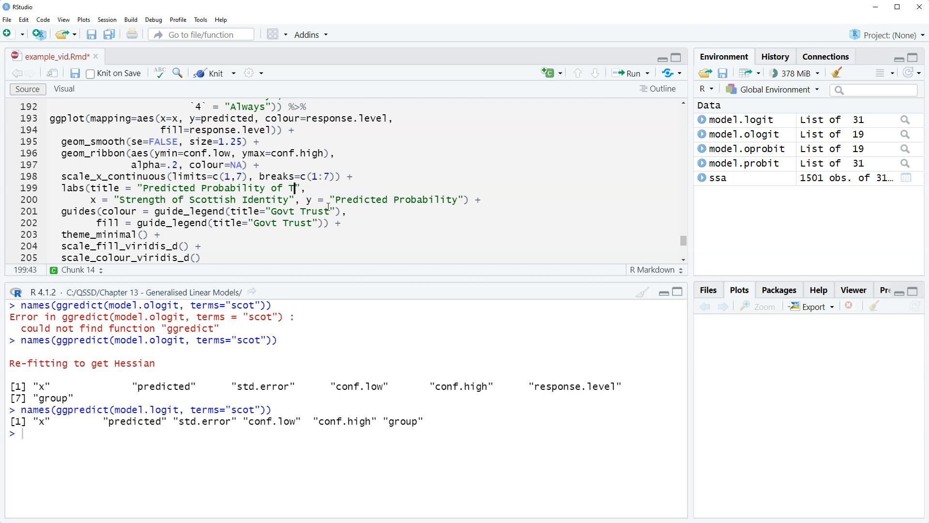
type("rust")
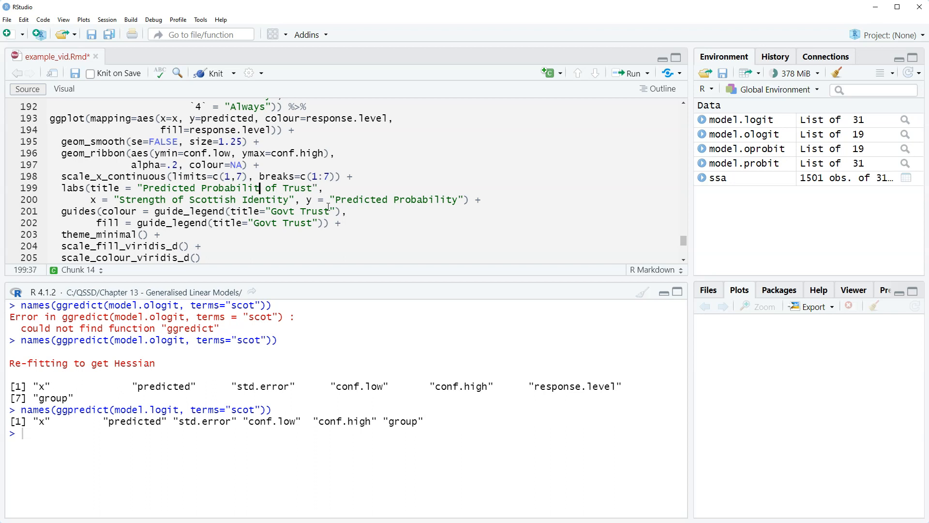
type("ies")
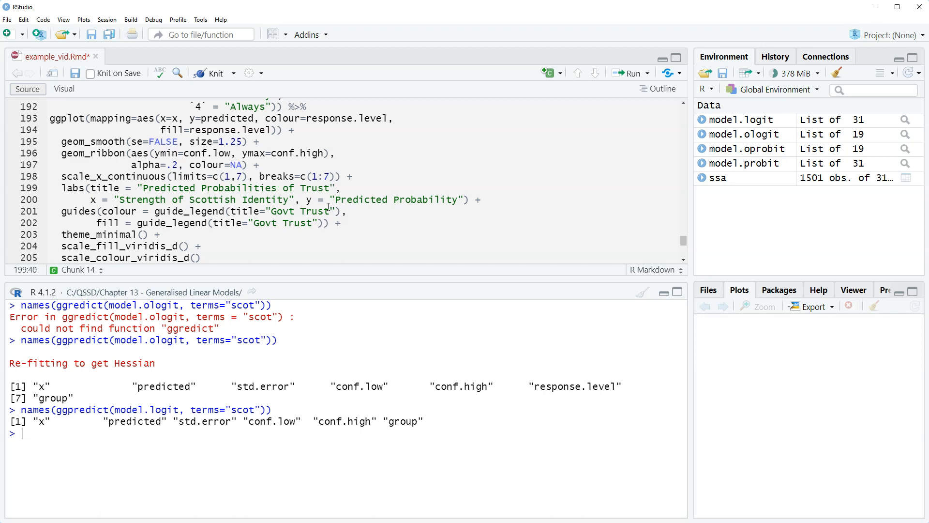
left_click(330, 188)
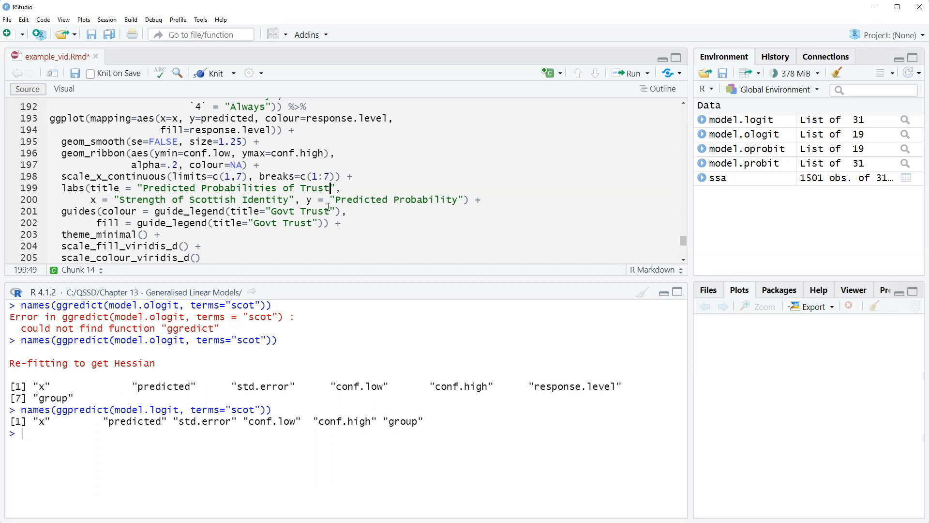
type("in the UK Gover")
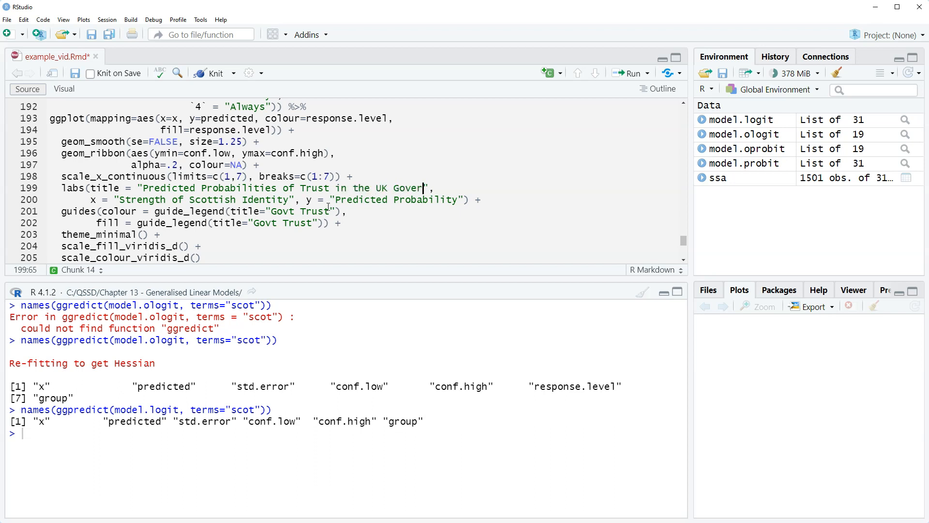
type("nment")
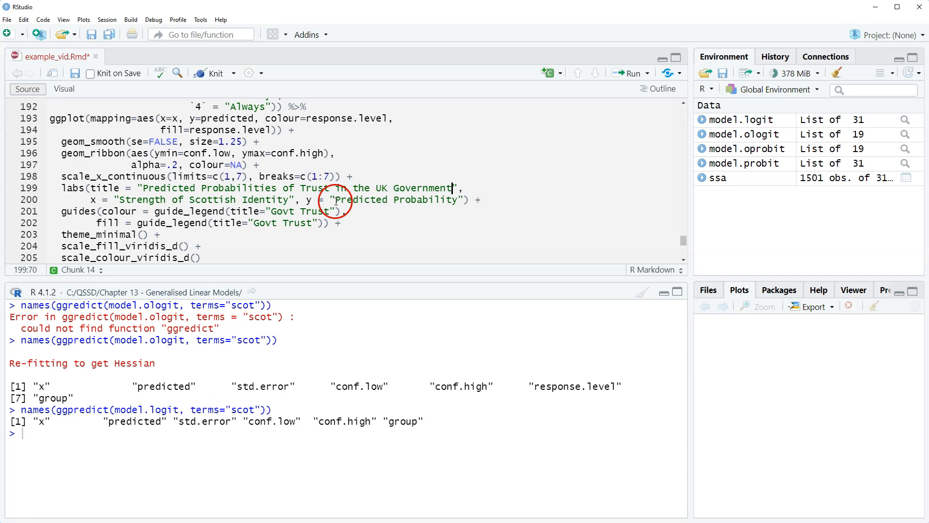
scroll("down", 3)
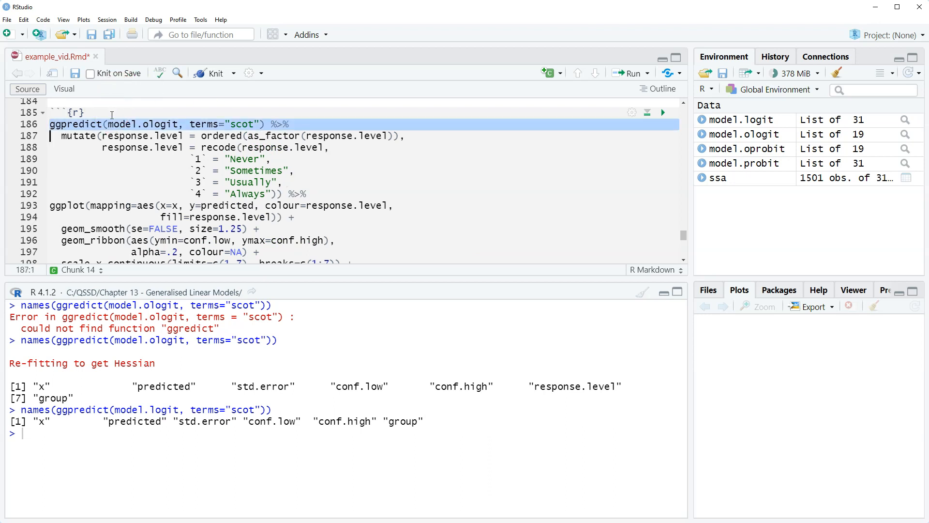
Run the whole chunk and open the predicted-probability chart in the Zoom window
scroll("down", 3)
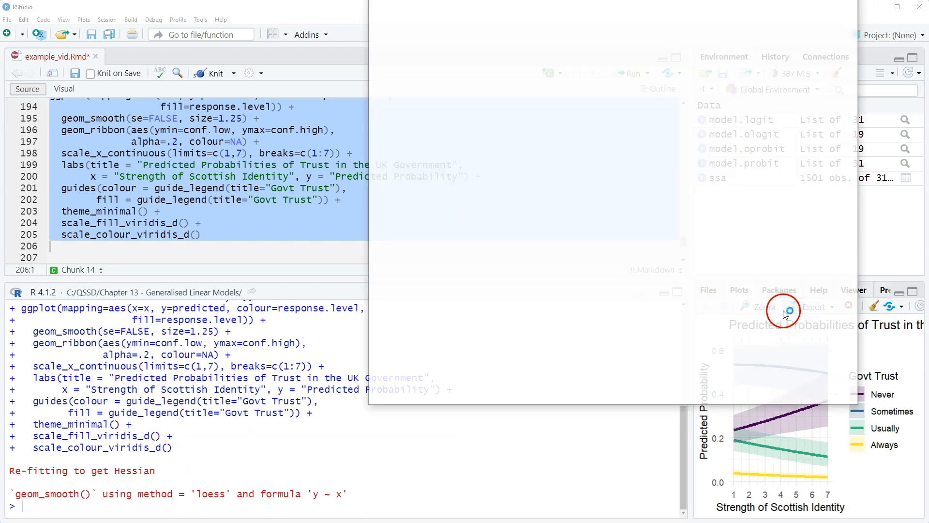
left_click(760, 306)
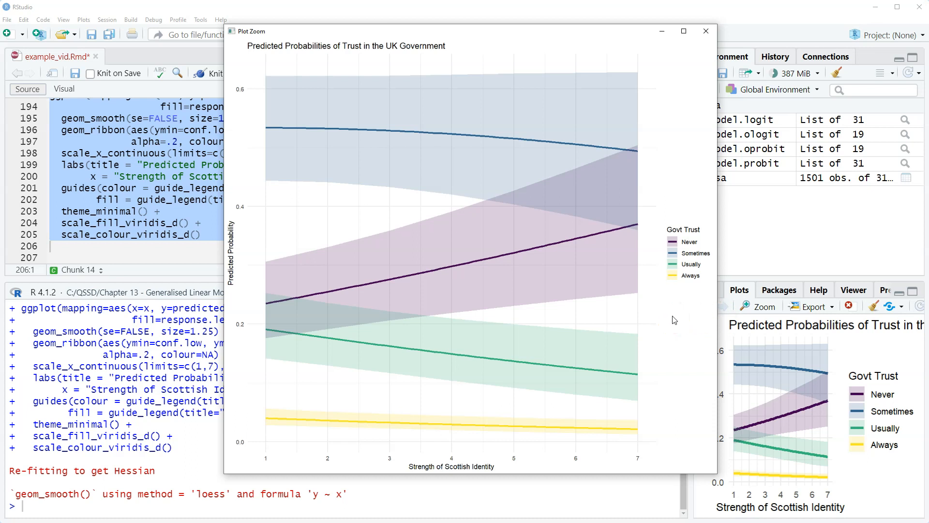
mouse_move(674, 319)
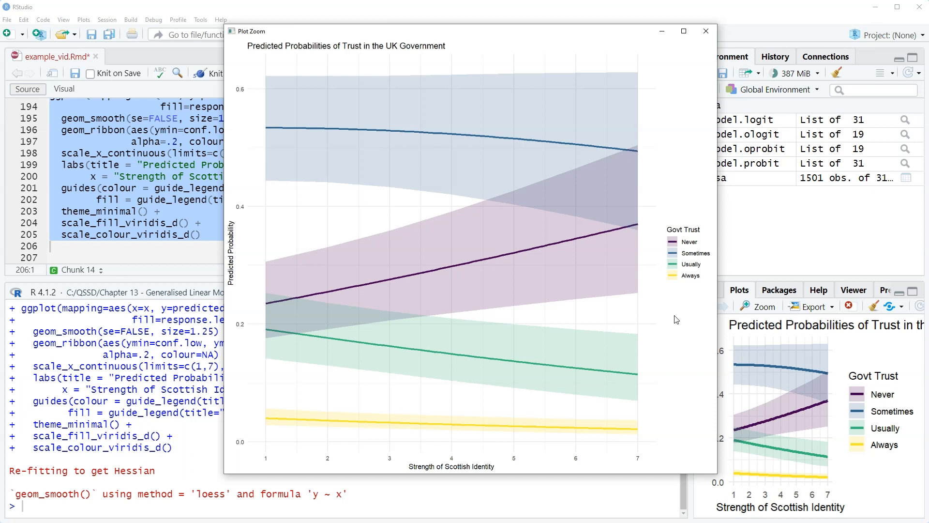
mouse_move(680, 313)
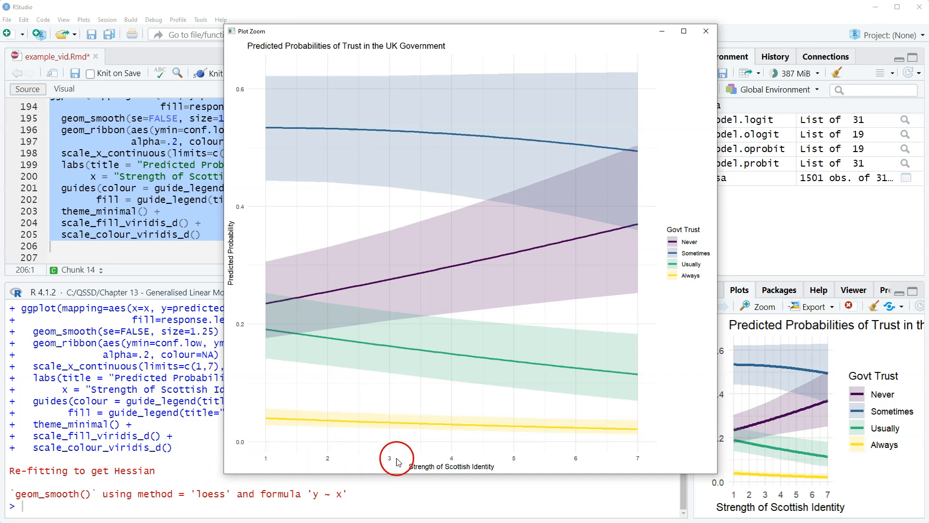
mouse_move(484, 467)
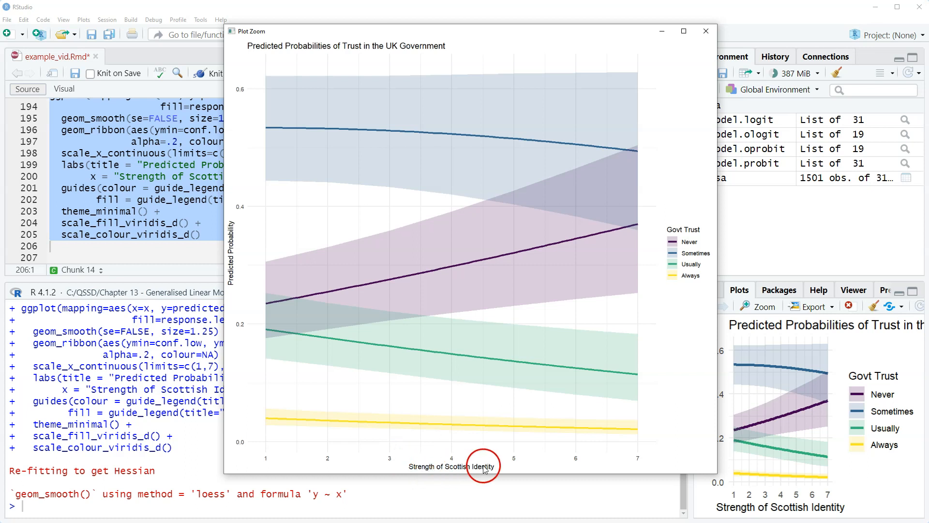
mouse_move(682, 256)
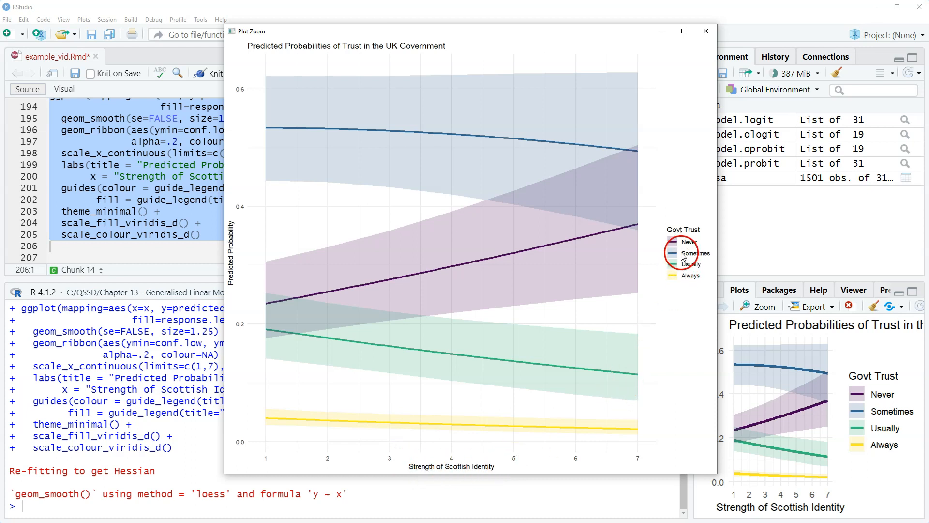
mouse_move(431, 169)
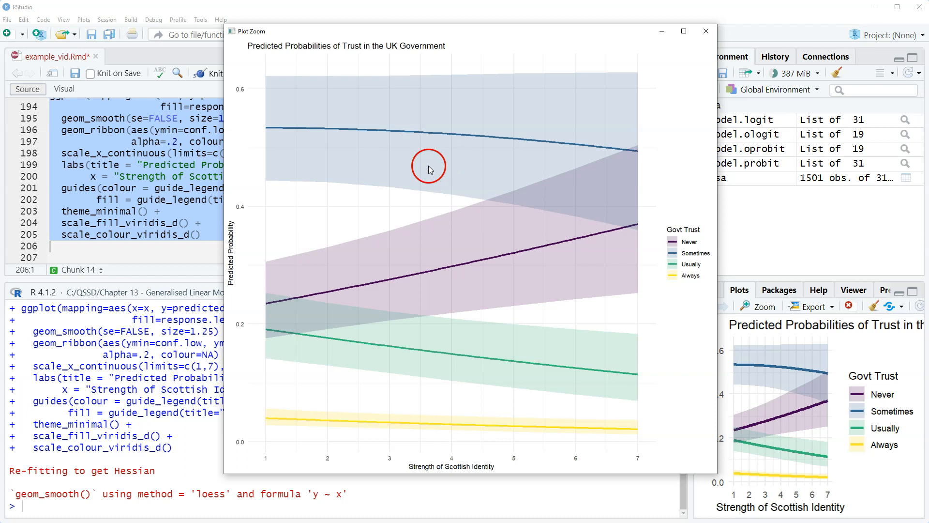
mouse_move(418, 170)
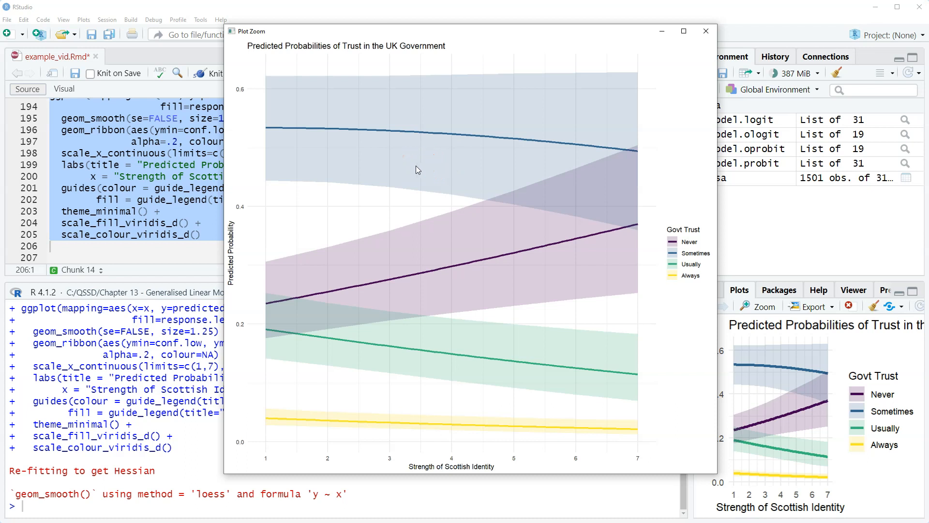
Inspect the four predicted probability lines and shaded ribbons in Plot Zoom, then close it
left_click(412, 184)
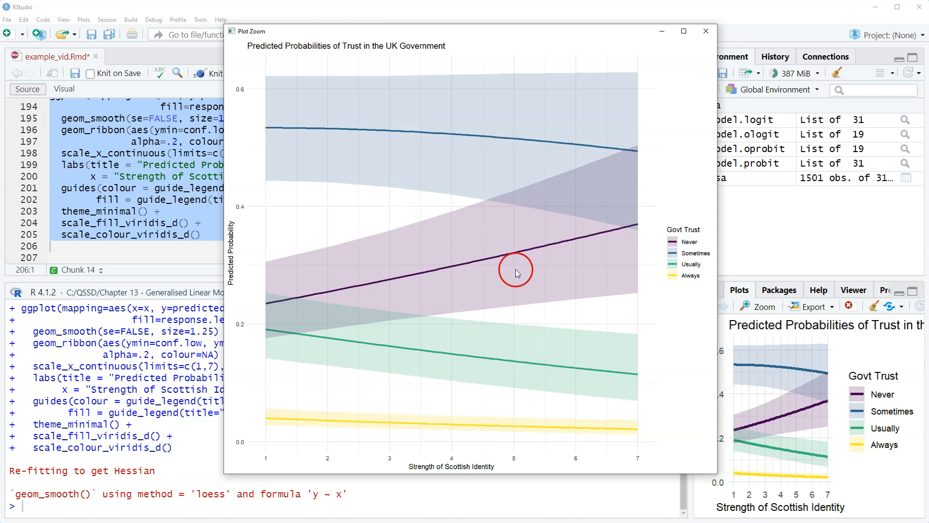
mouse_move(607, 270)
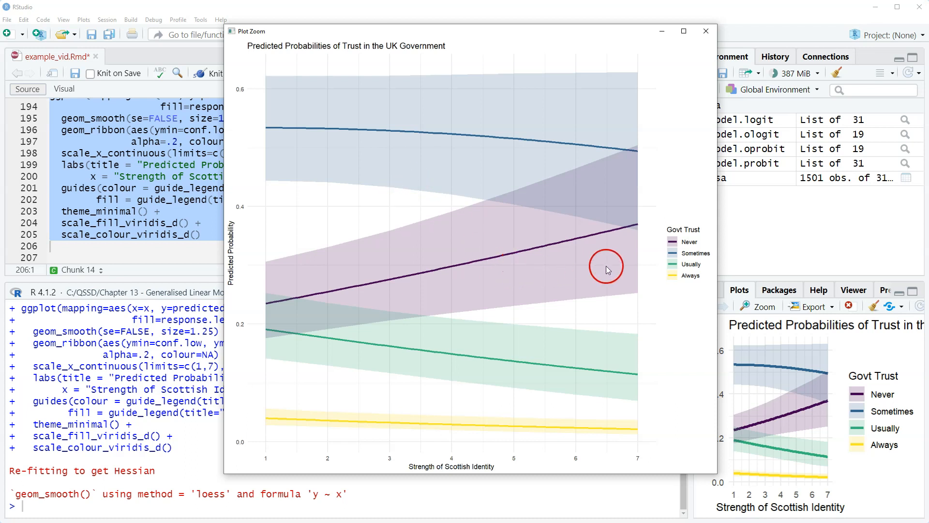
mouse_move(689, 237)
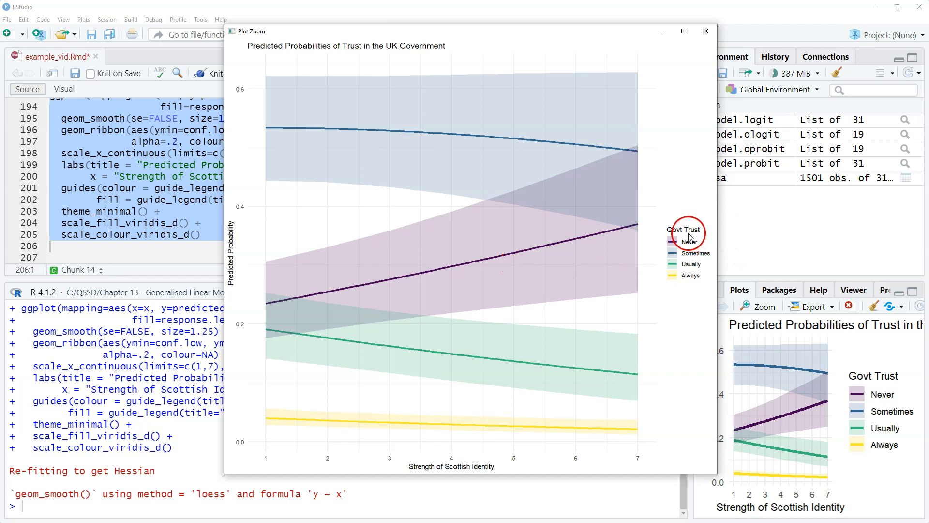
mouse_move(689, 299)
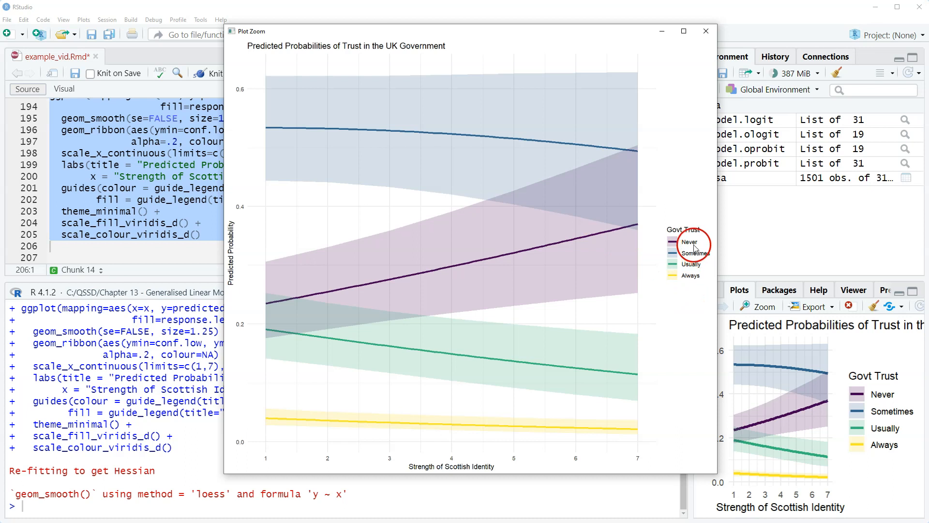
mouse_move(441, 299)
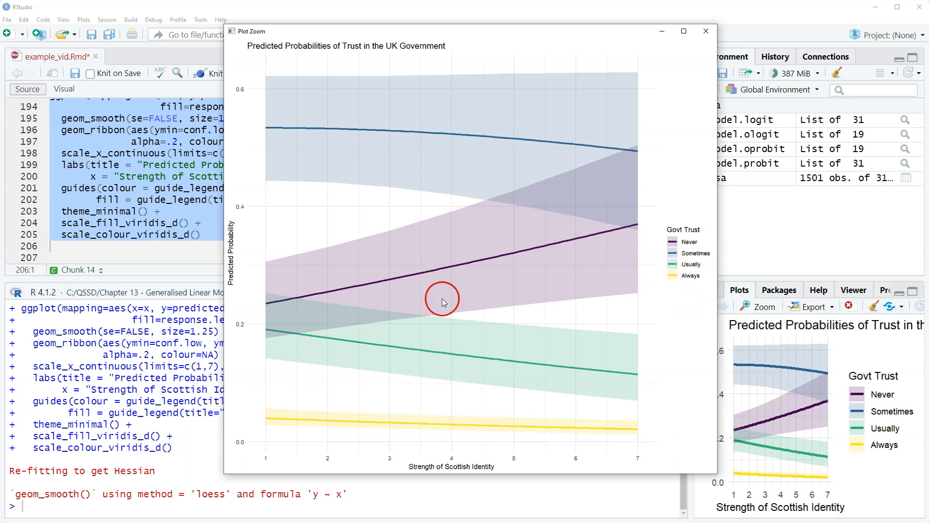
mouse_move(444, 210)
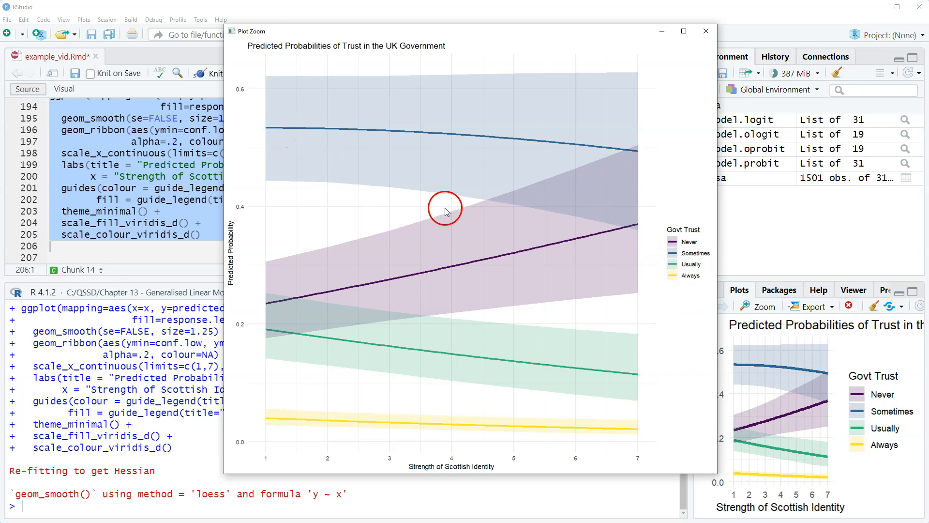
mouse_move(290, 140)
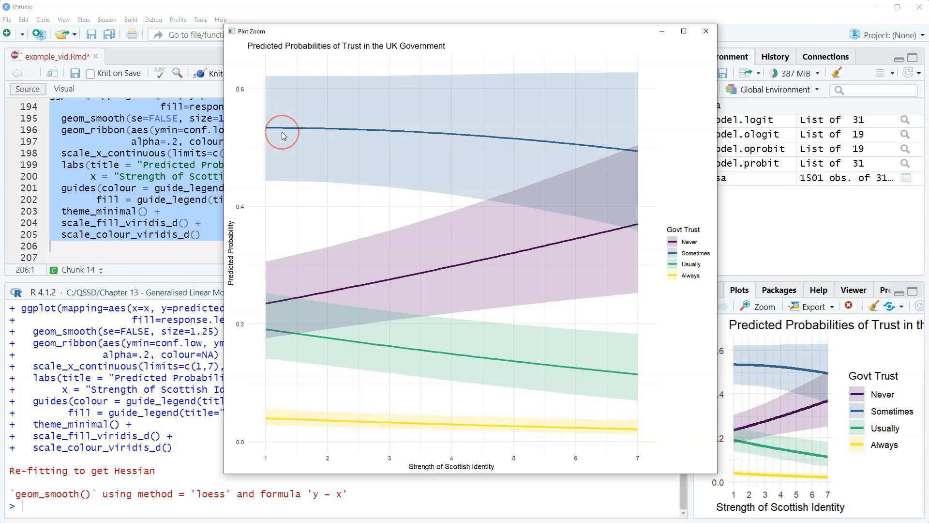
mouse_move(290, 148)
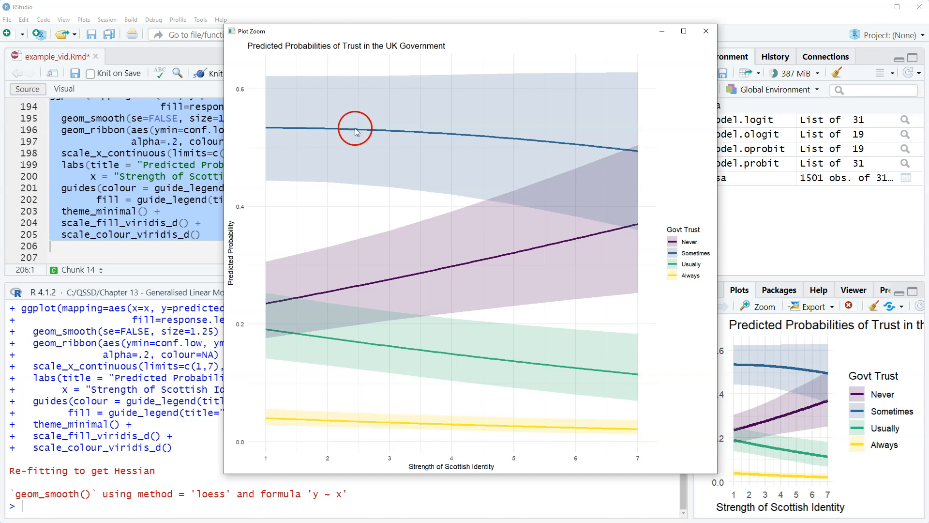
mouse_move(498, 485)
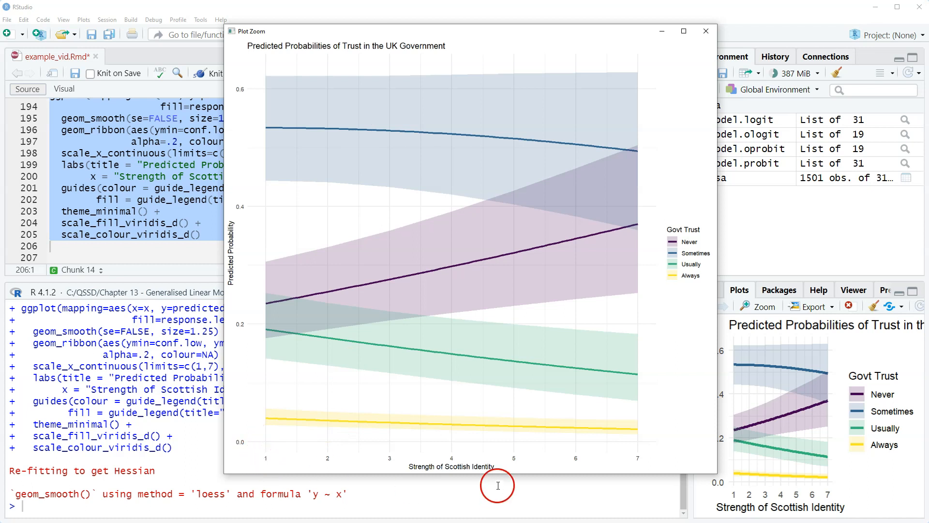
mouse_move(526, 460)
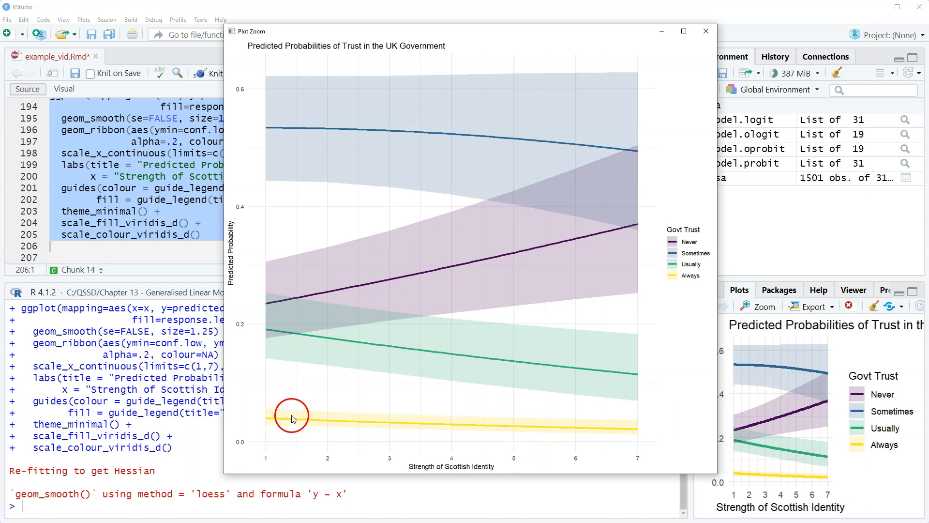
mouse_move(319, 396)
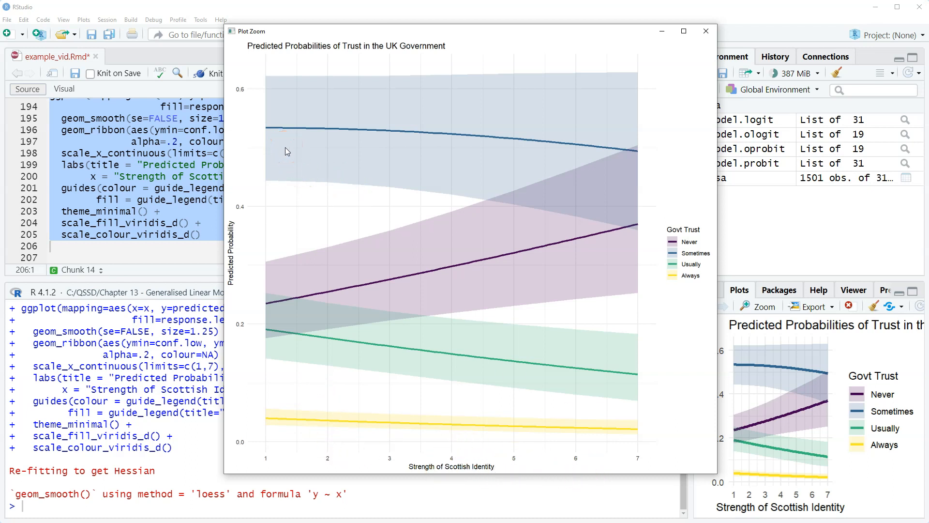
left_click(299, 152)
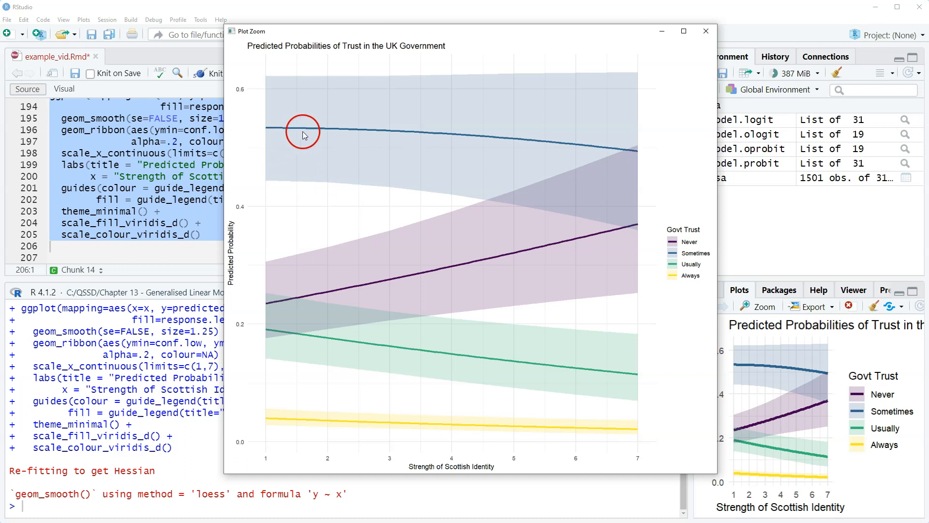
mouse_move(548, 167)
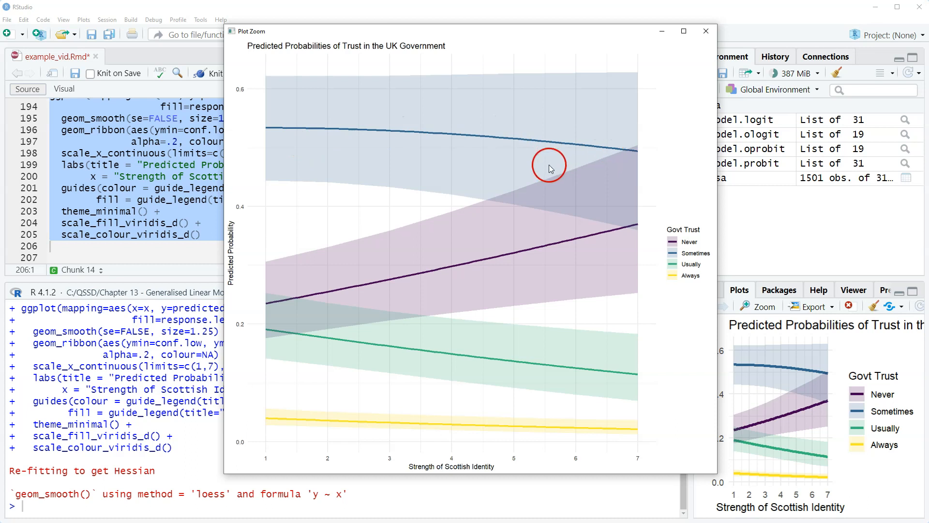
mouse_move(275, 311)
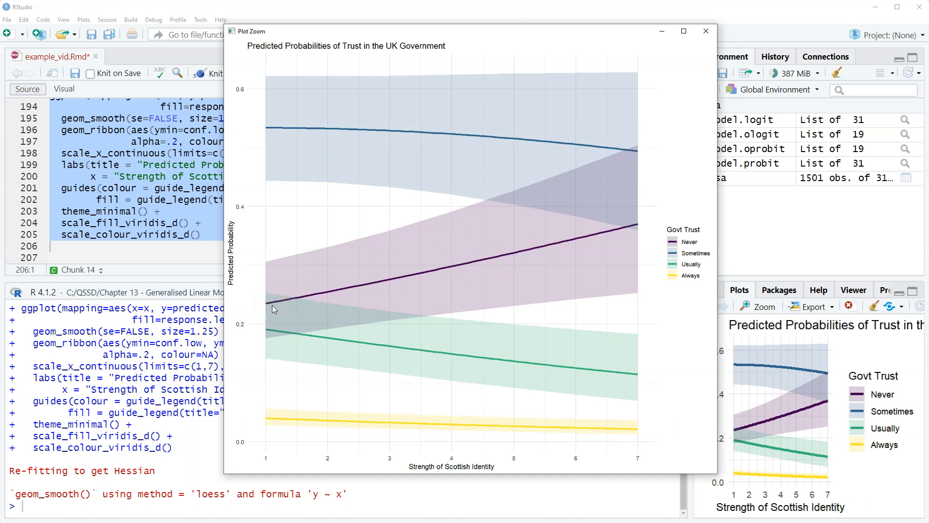
left_click(279, 299)
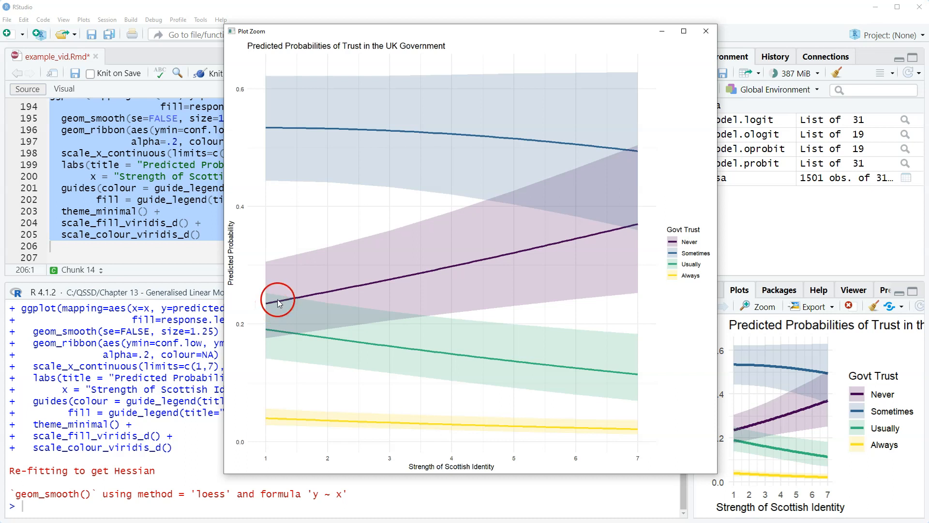
mouse_move(286, 304)
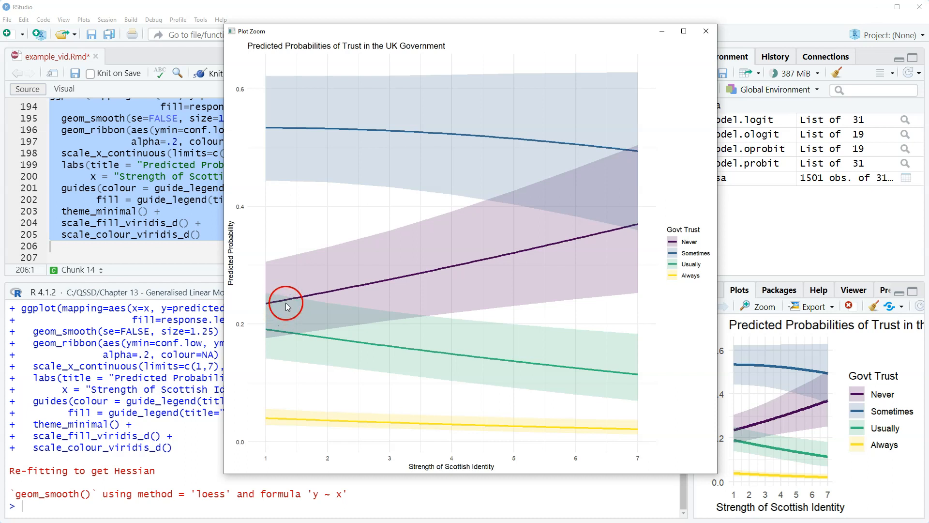
mouse_move(296, 335)
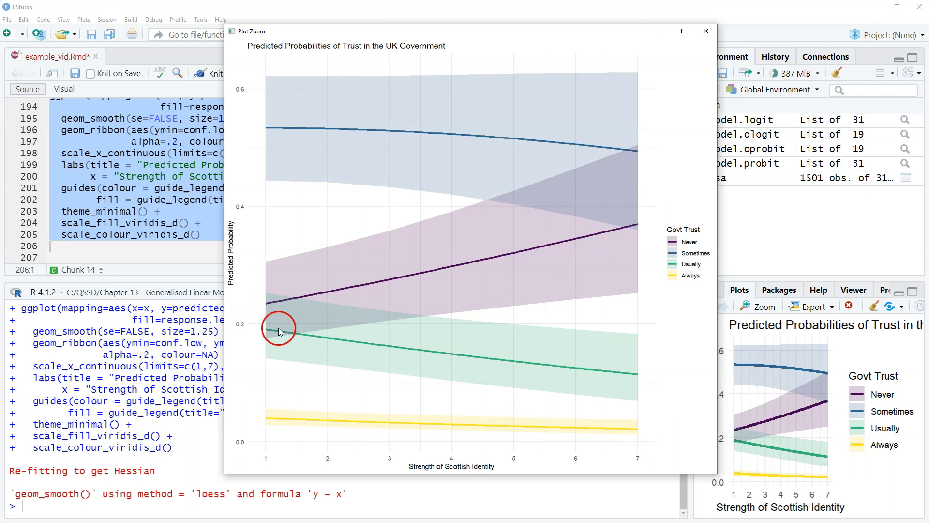
mouse_move(304, 424)
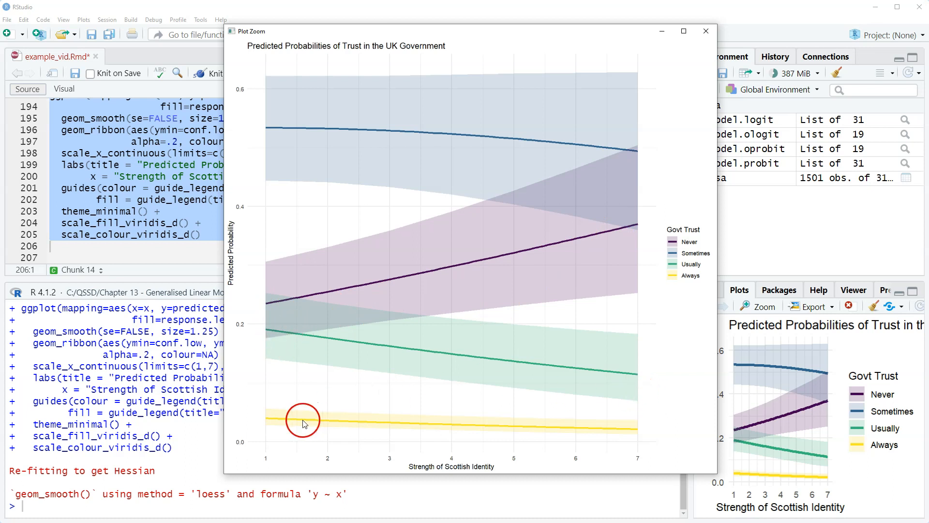
mouse_move(267, 415)
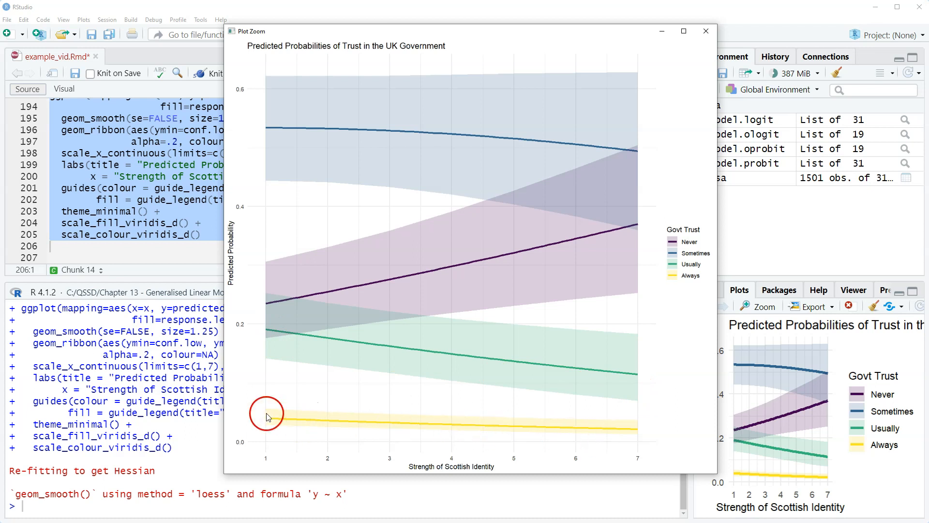
mouse_move(523, 362)
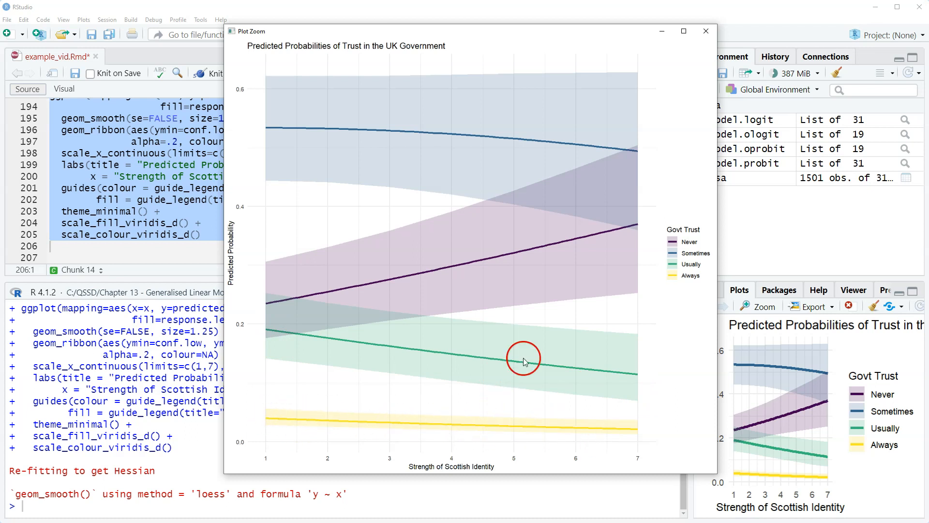
mouse_move(478, 231)
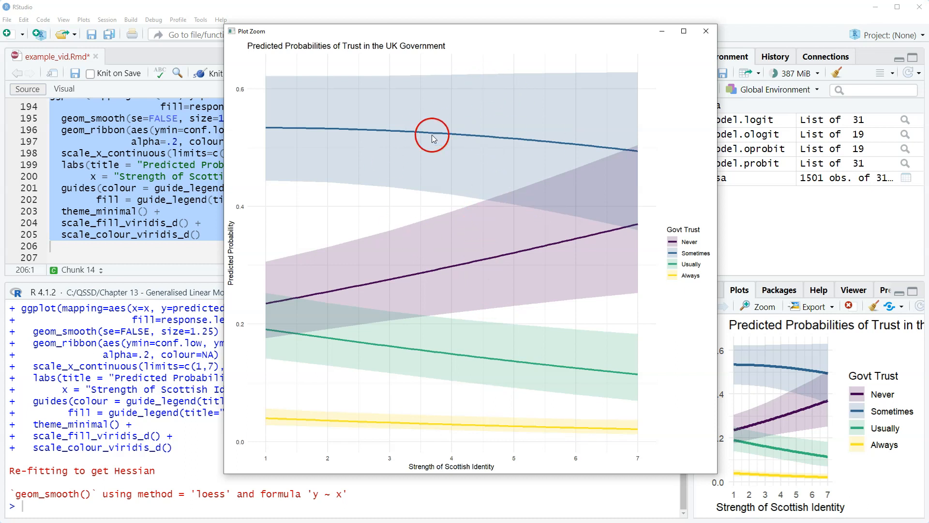
mouse_move(459, 196)
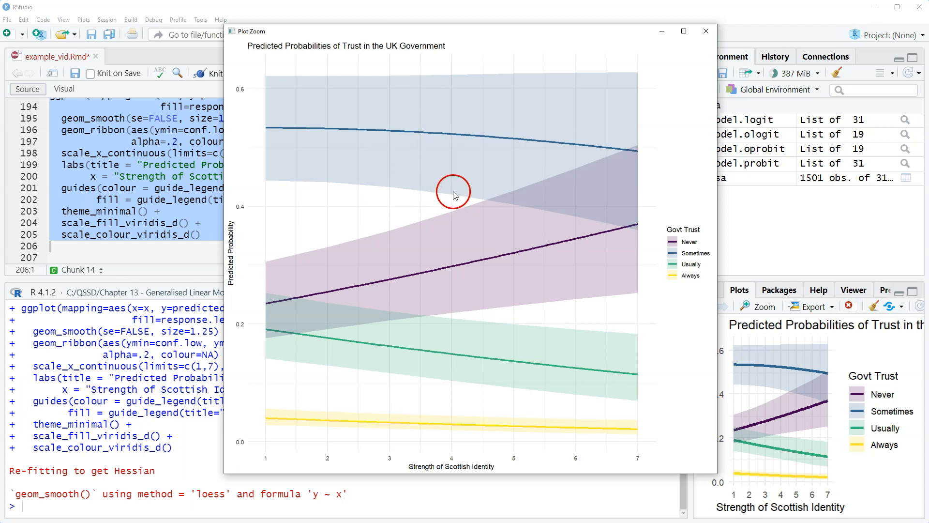
mouse_move(429, 200)
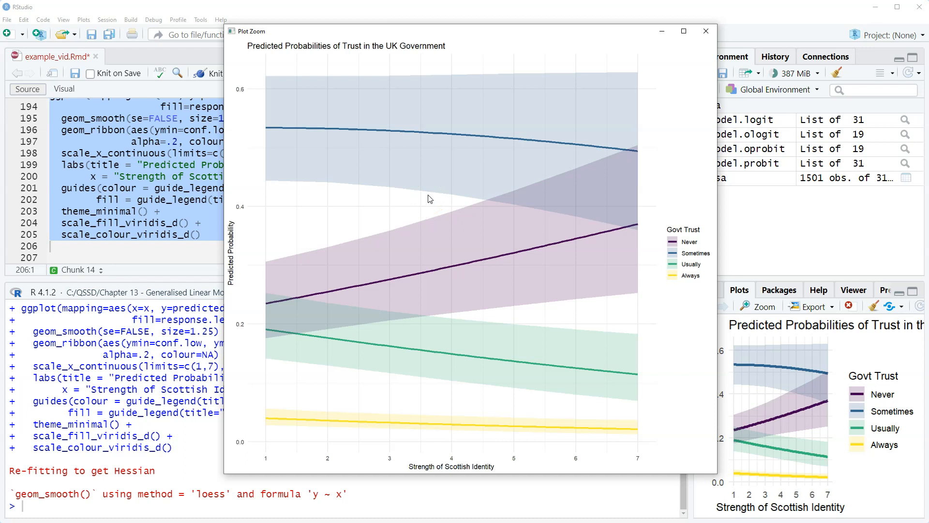
left_click(431, 182)
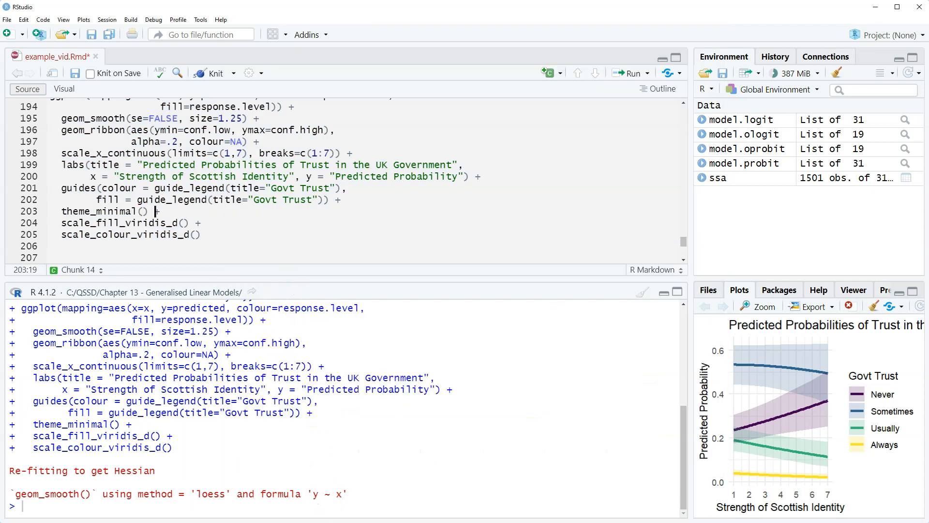
Comment out the geom_ribbon lines, re-run the chunk, and enlarge the lines-only plot
left_click(759, 307)
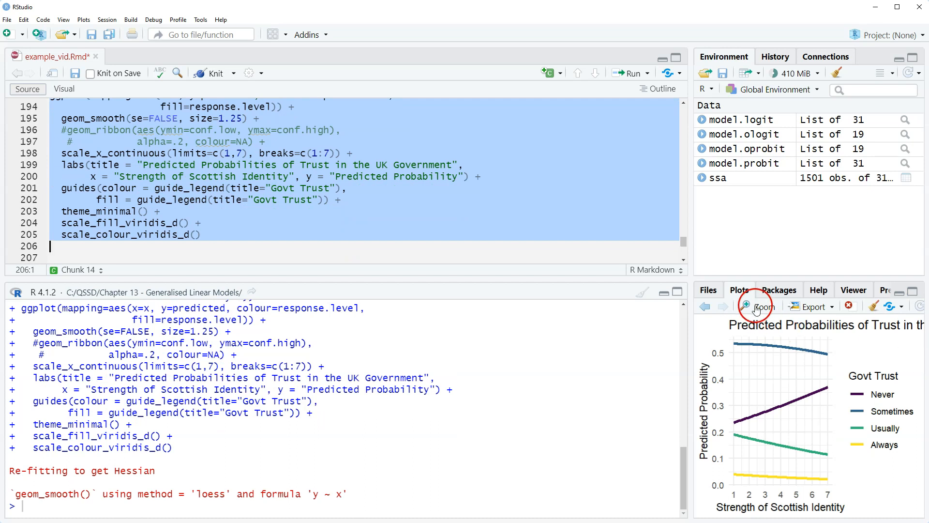
left_click(762, 307)
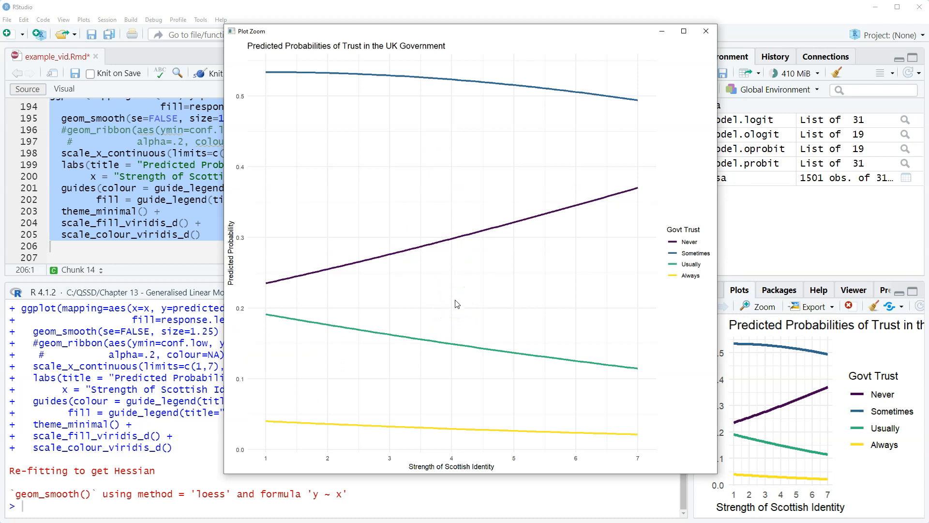
mouse_move(705, 31)
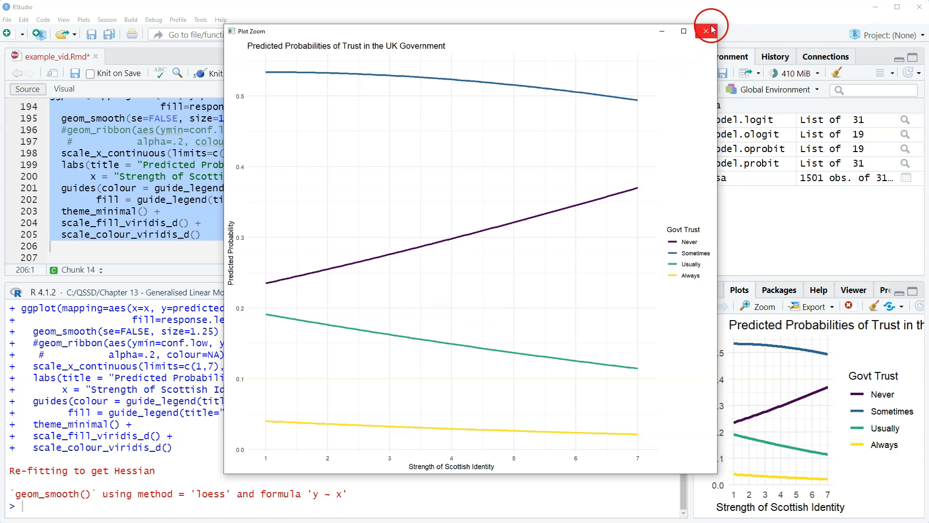
left_click(706, 30)
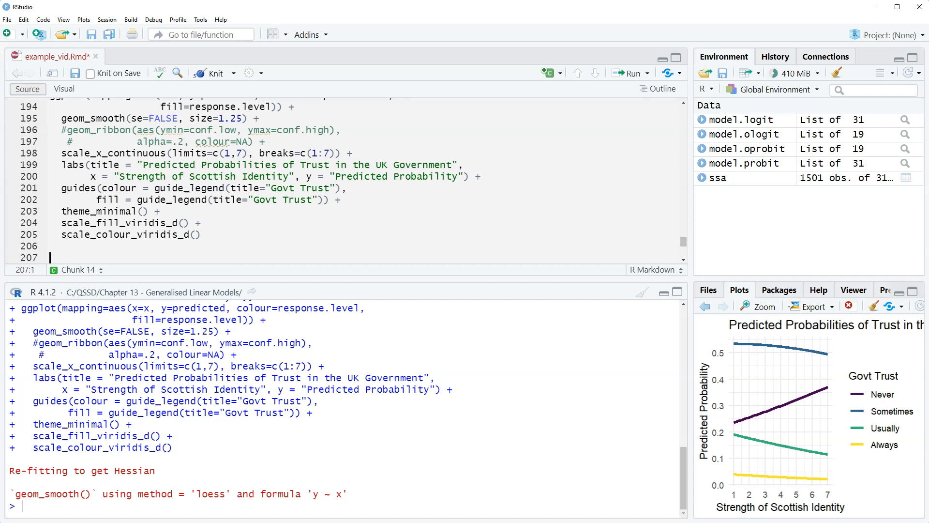
left_click(139, 242)
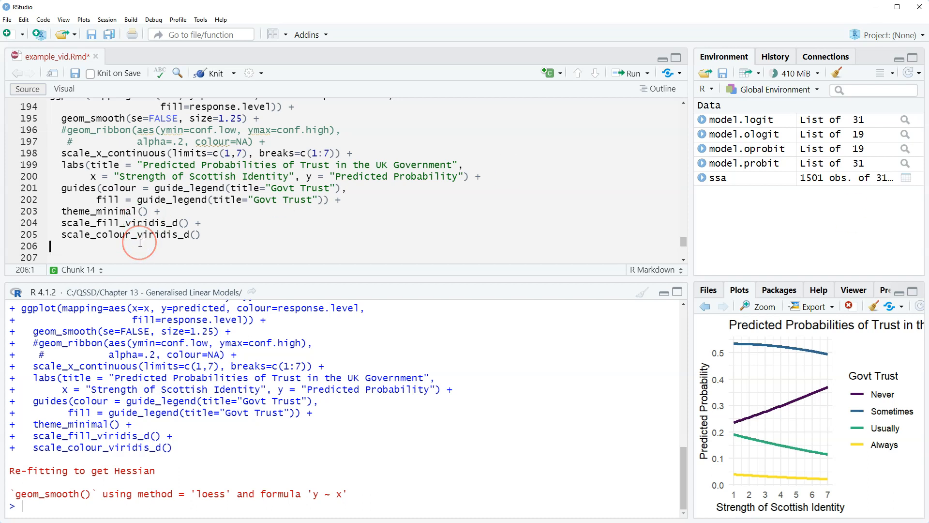